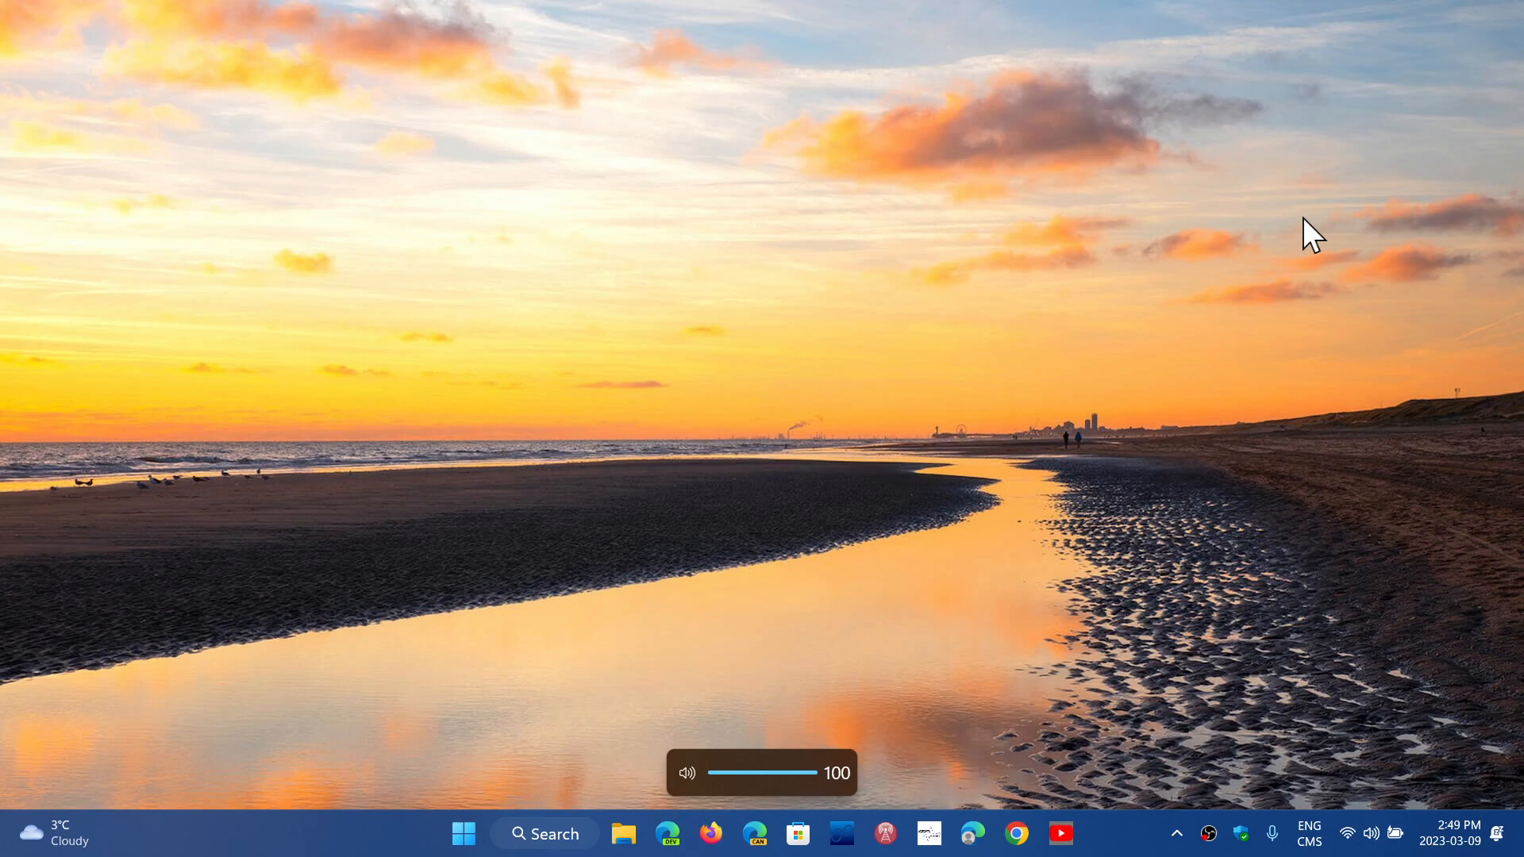
{"action": "mouse_move", "coordinate": [447, 692]}
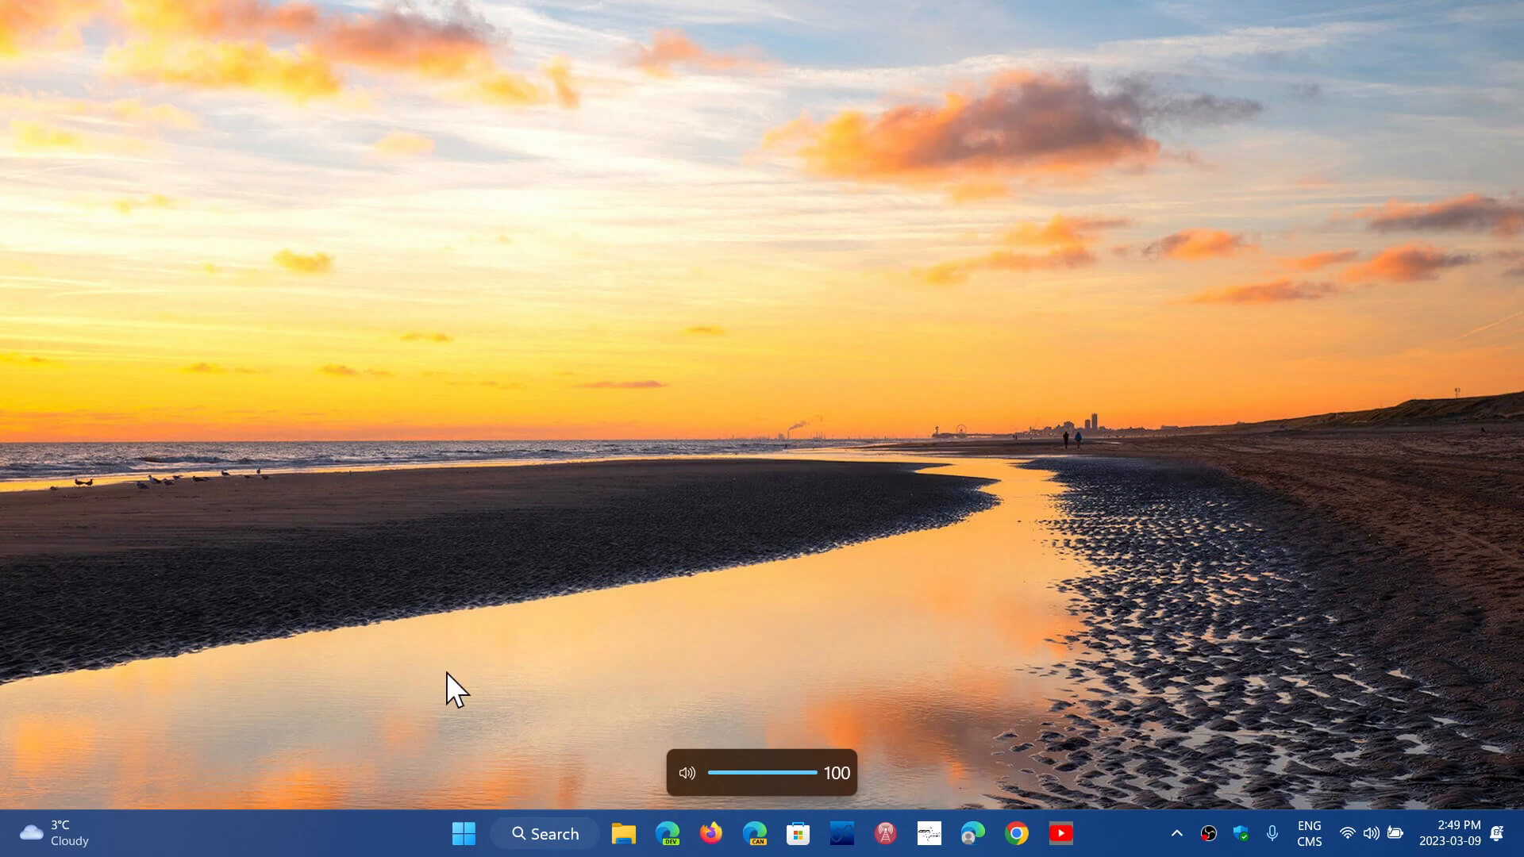
{"action": "mouse_move", "coordinate": [462, 838]}
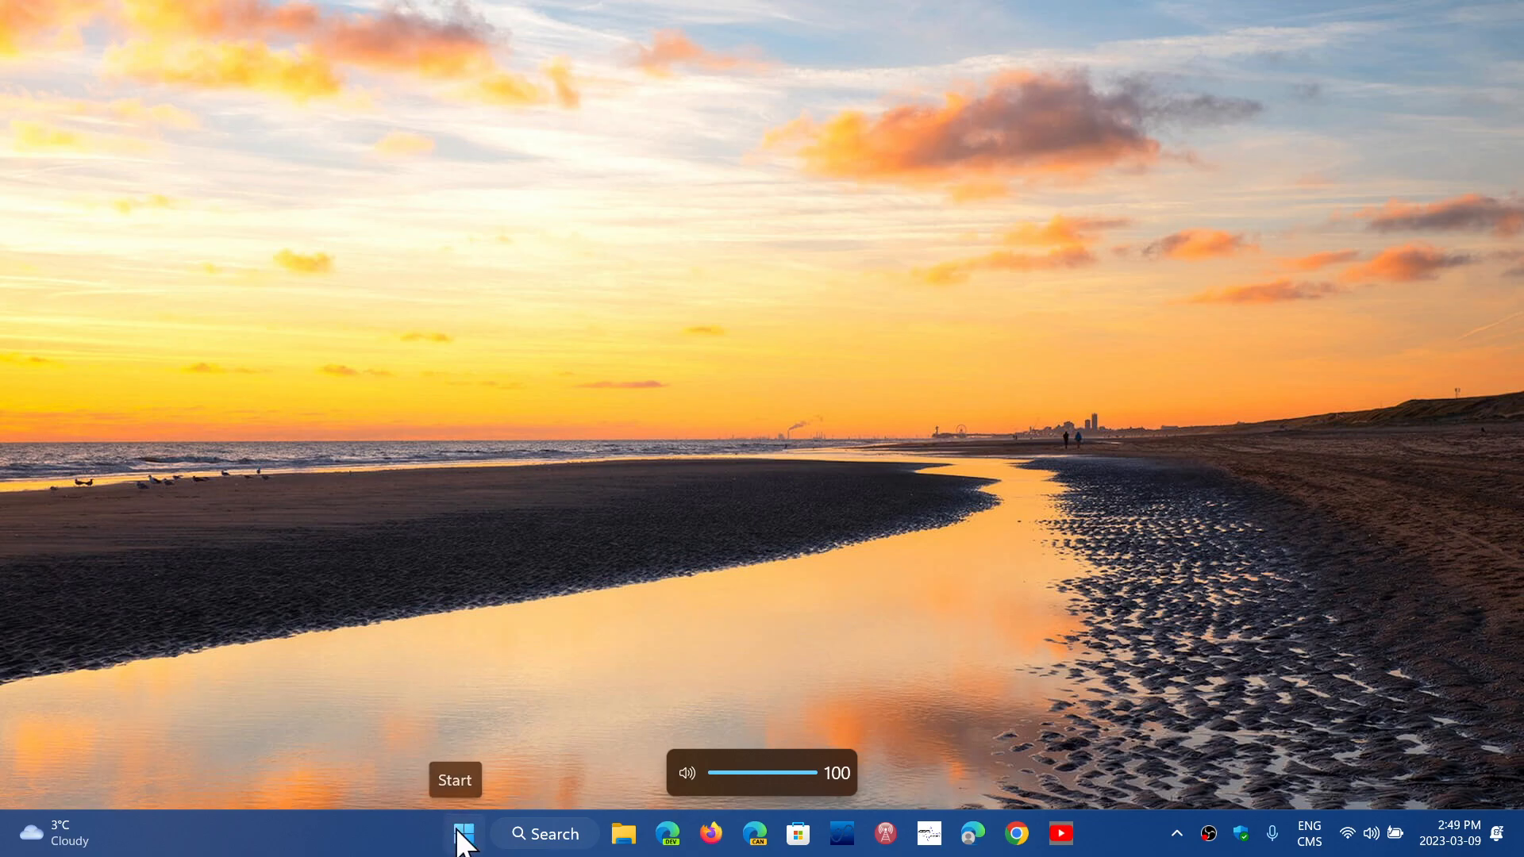
- Reach the System > Storage page from the Start button's quick menu
{"action": "right_click", "coordinate": [454, 835]}
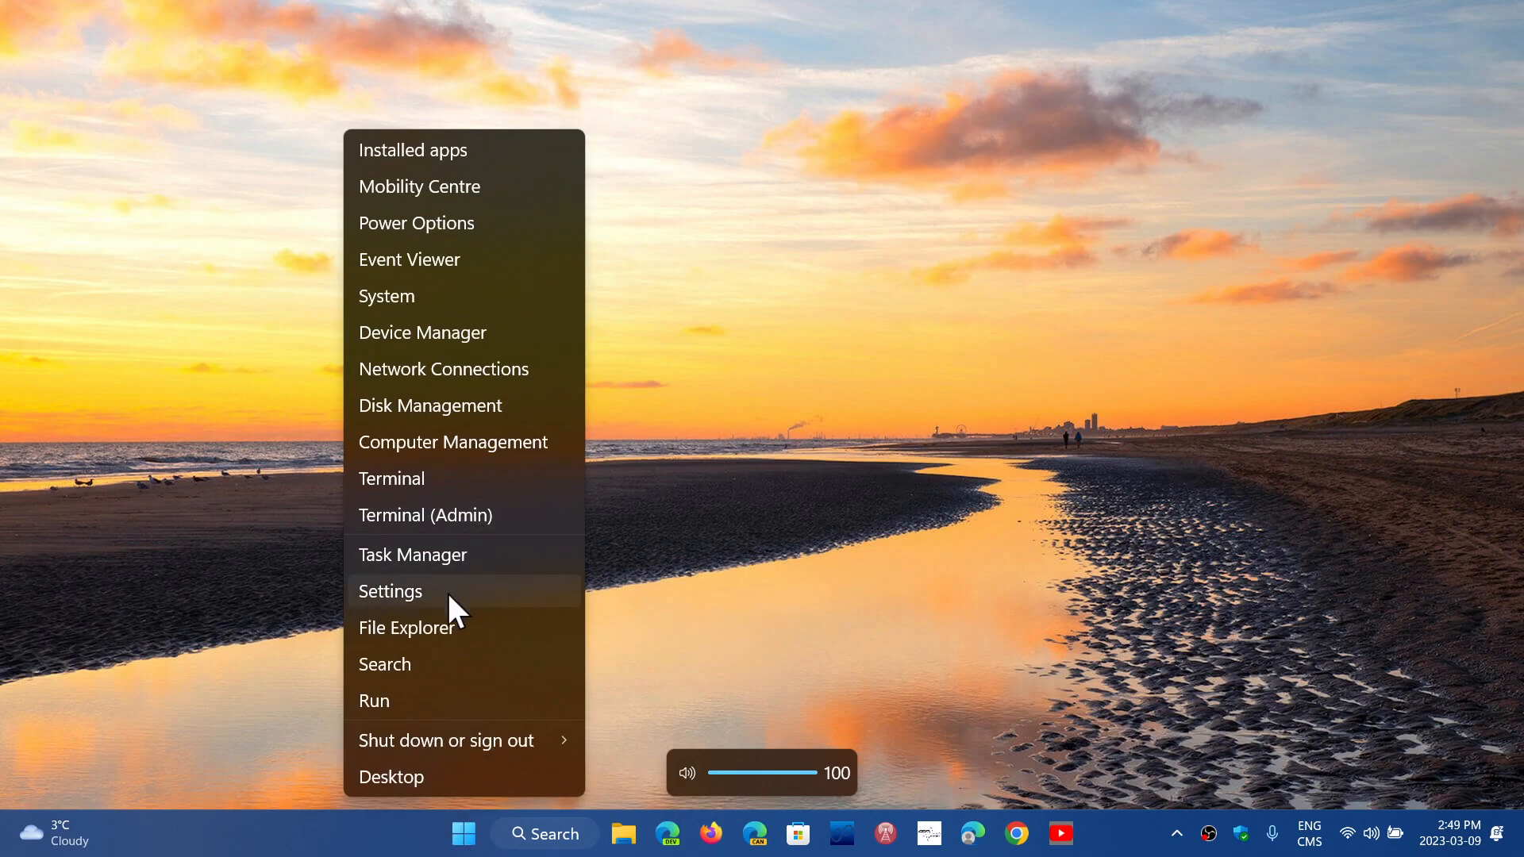
{"action": "left_click", "coordinate": [390, 591]}
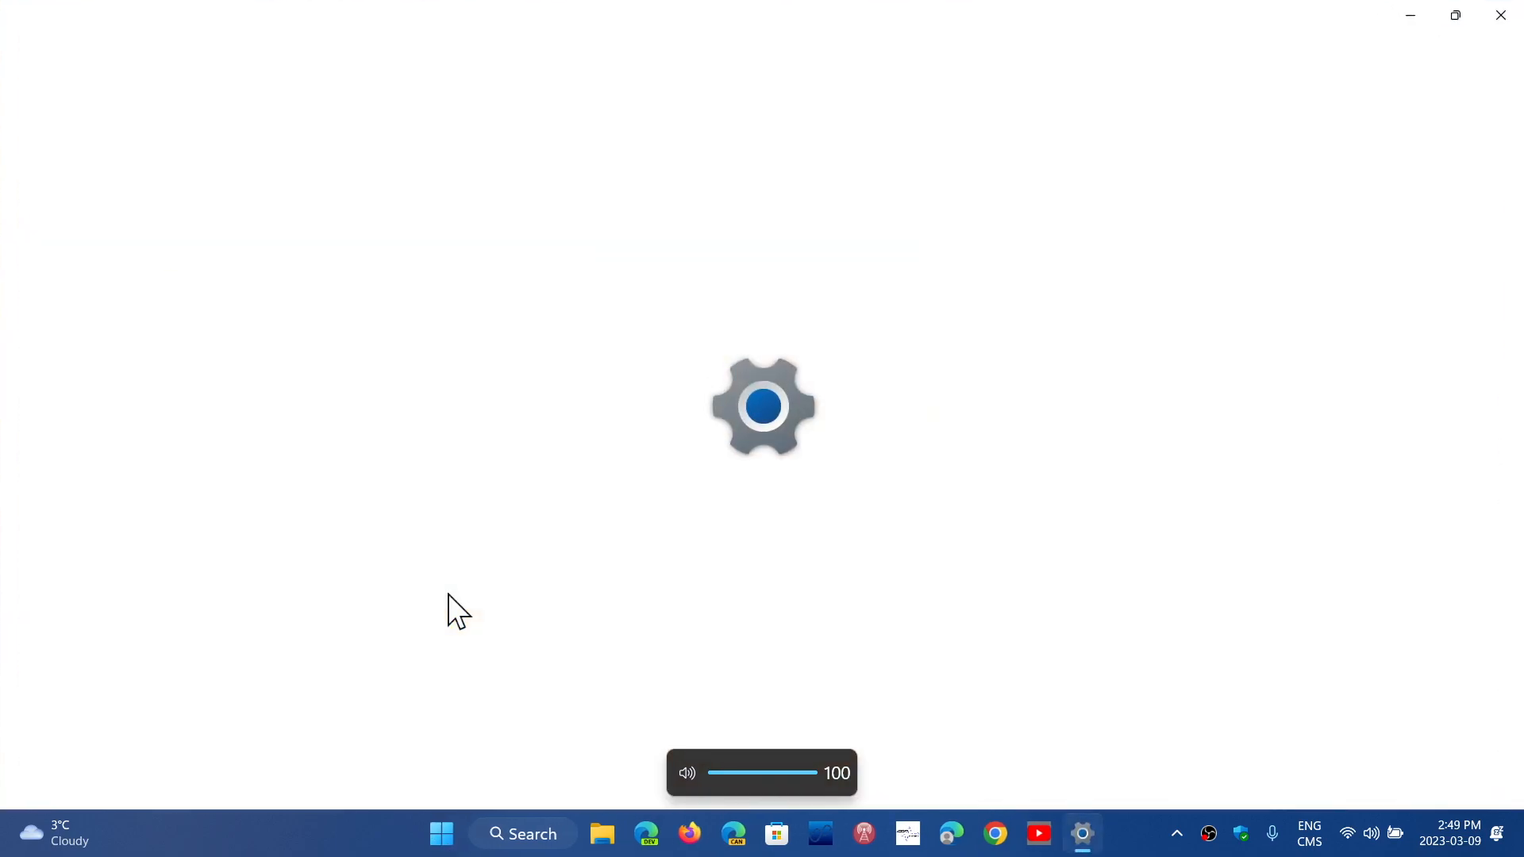
{"action": "left_click", "coordinate": [1082, 832]}
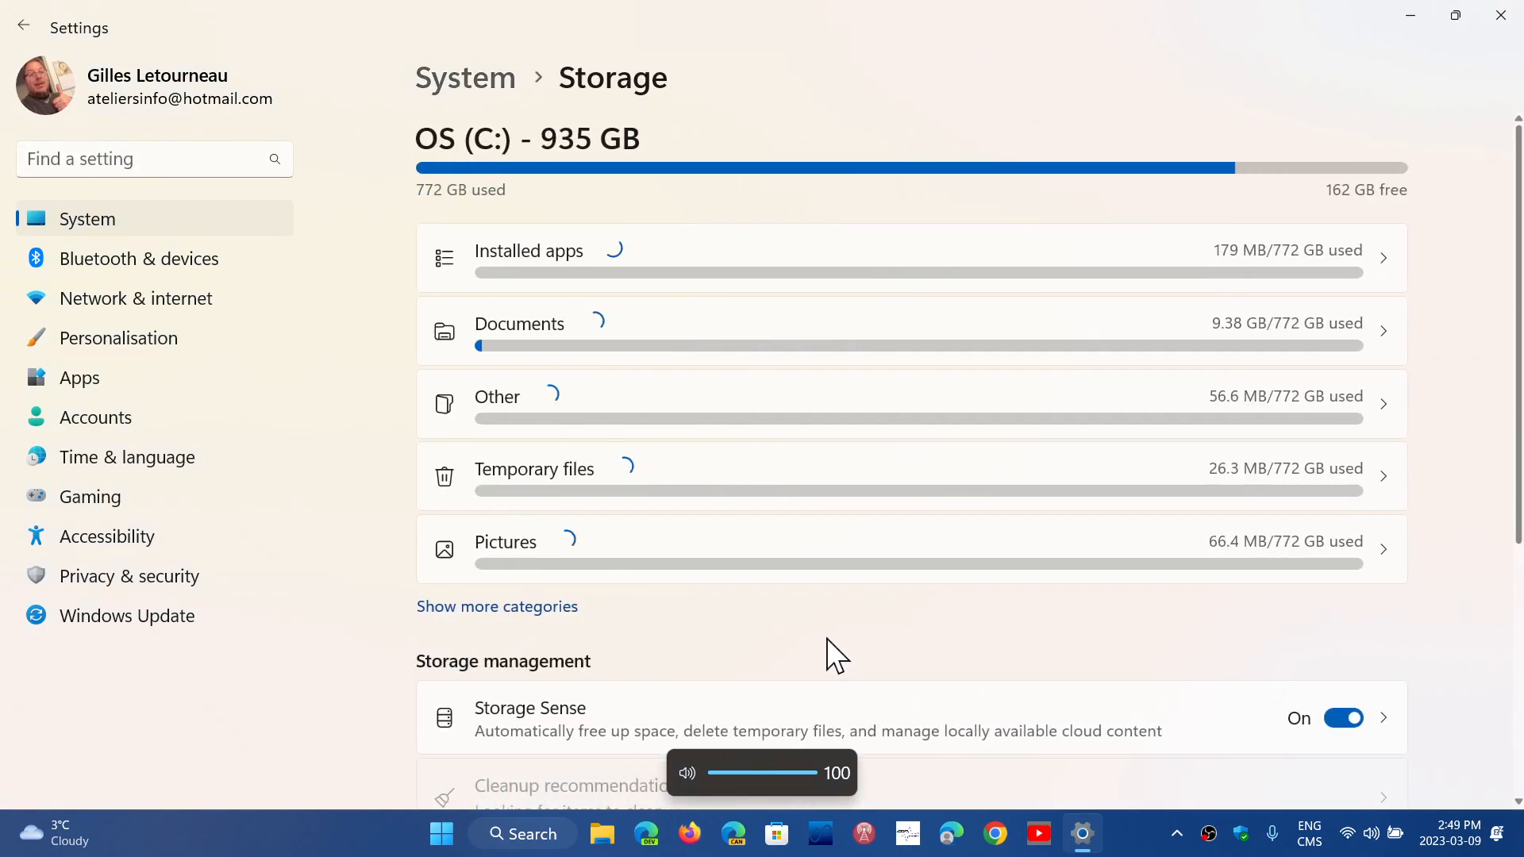
{"action": "scroll", "scroll_direction": "down", "scroll_amount": 3}
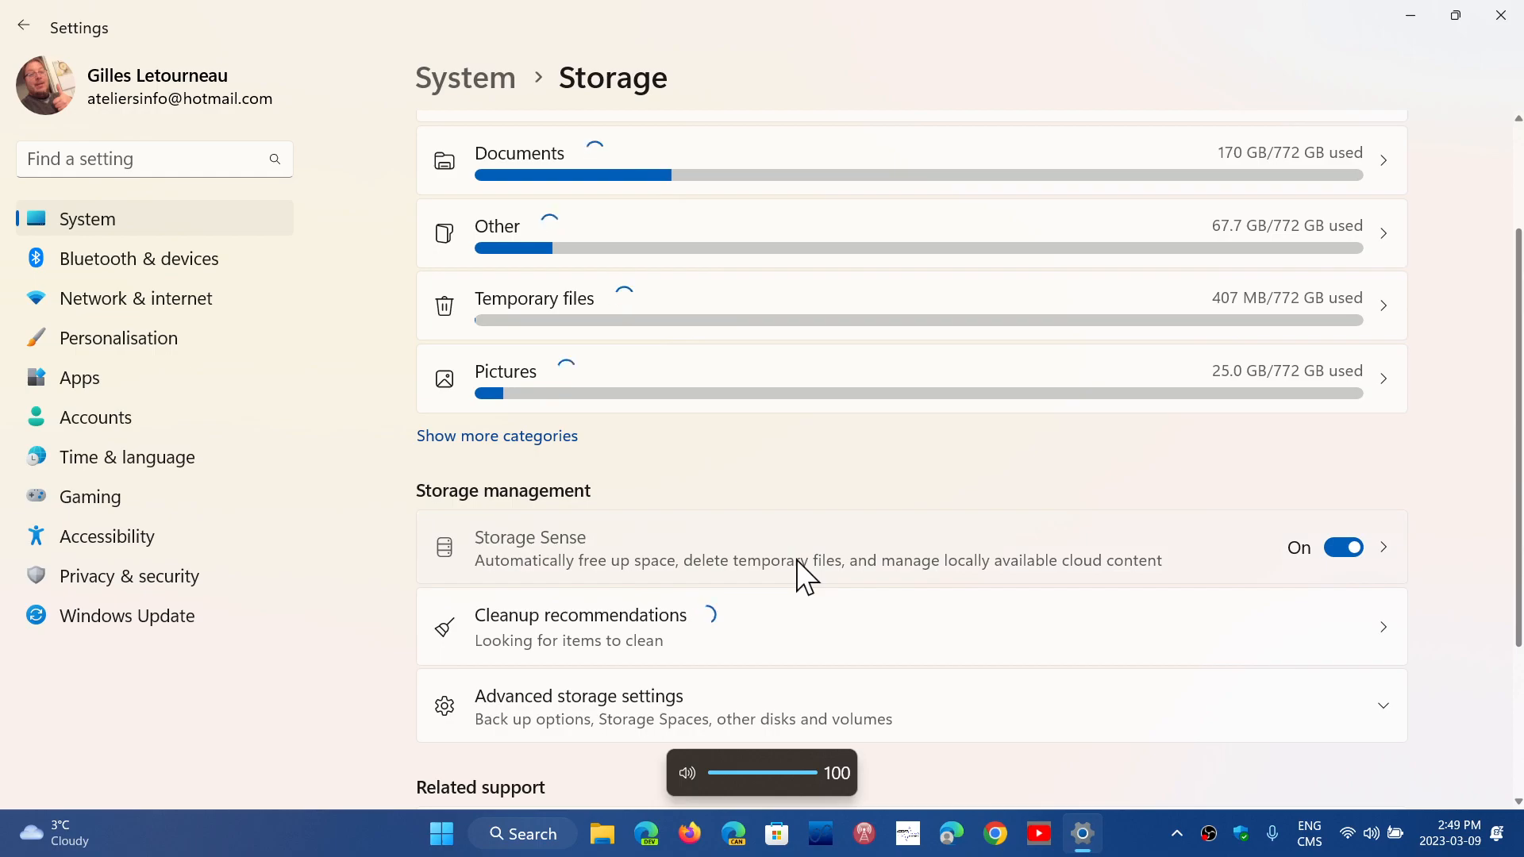
- Enter the Storage Sense page and view its cleanup schedule options
{"action": "left_click", "coordinate": [530, 547]}
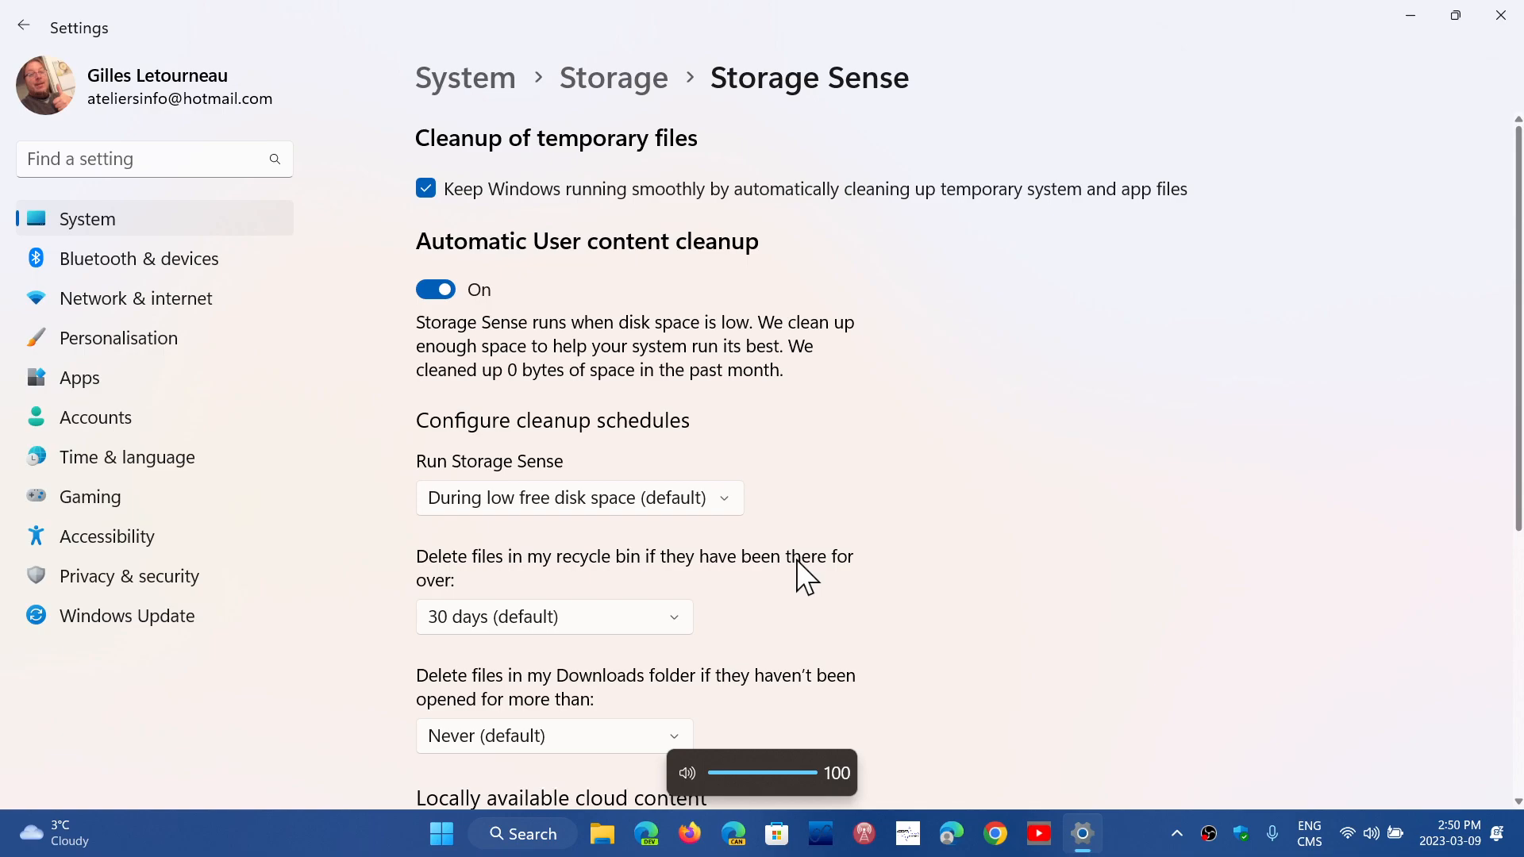
{"action": "mouse_move", "coordinate": [970, 441]}
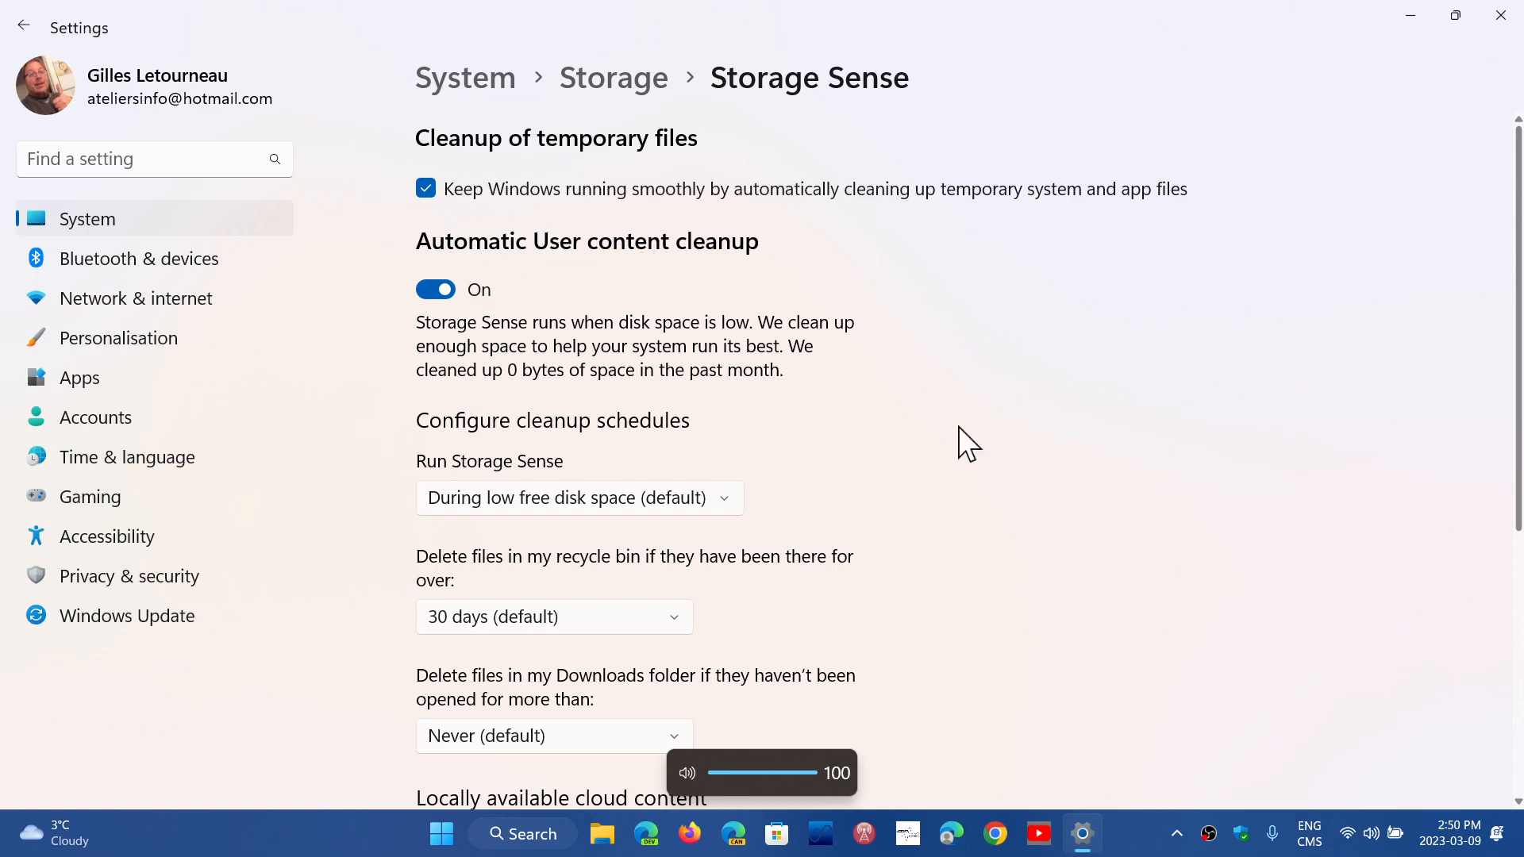
{"action": "scroll", "scroll_direction": "down", "scroll_amount": 3}
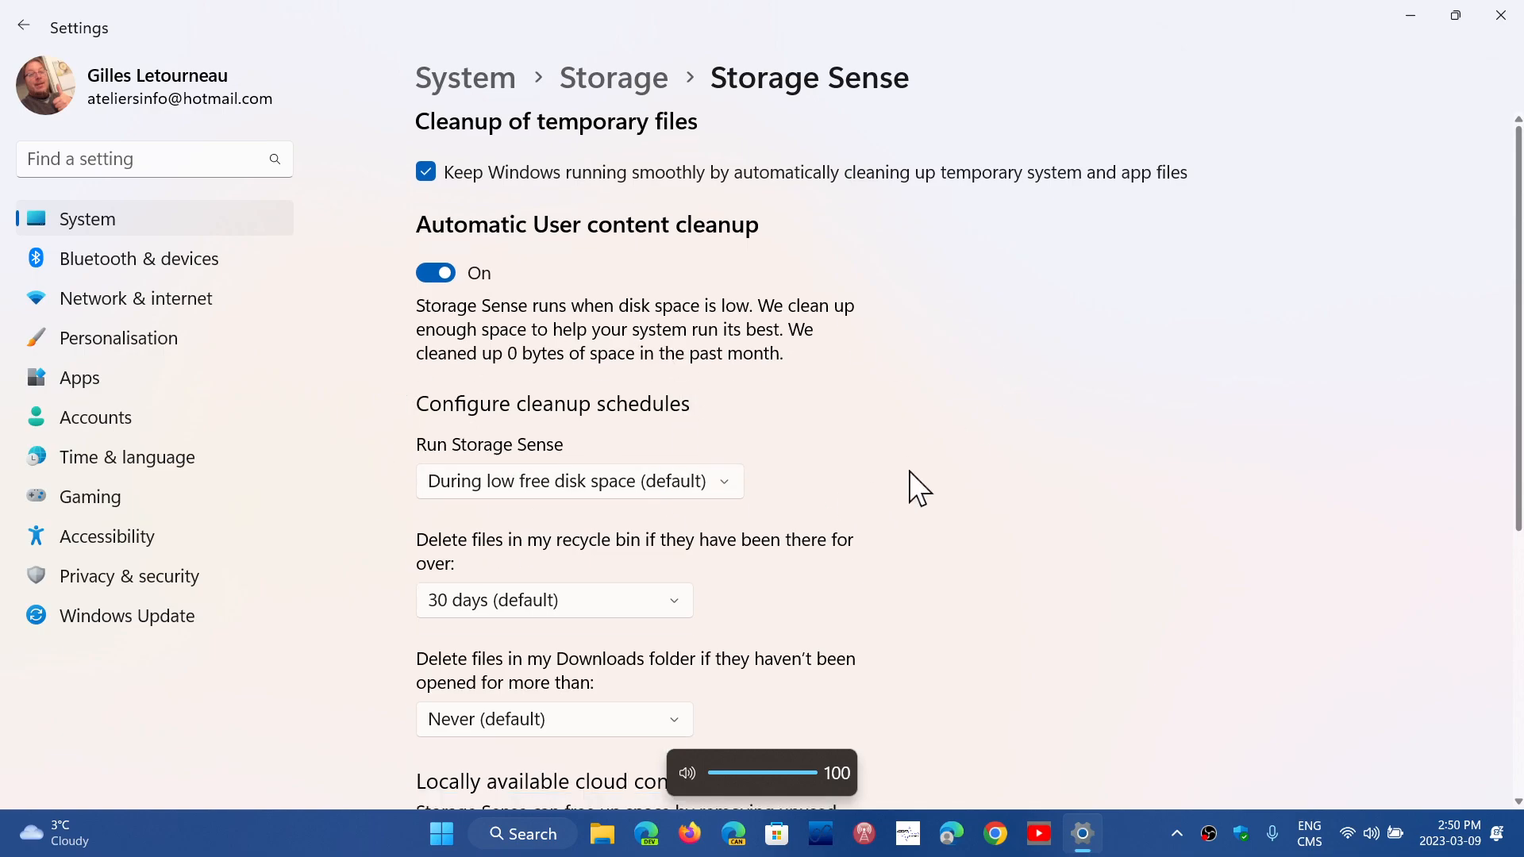
{"action": "scroll", "scroll_direction": "down", "scroll_amount": 3}
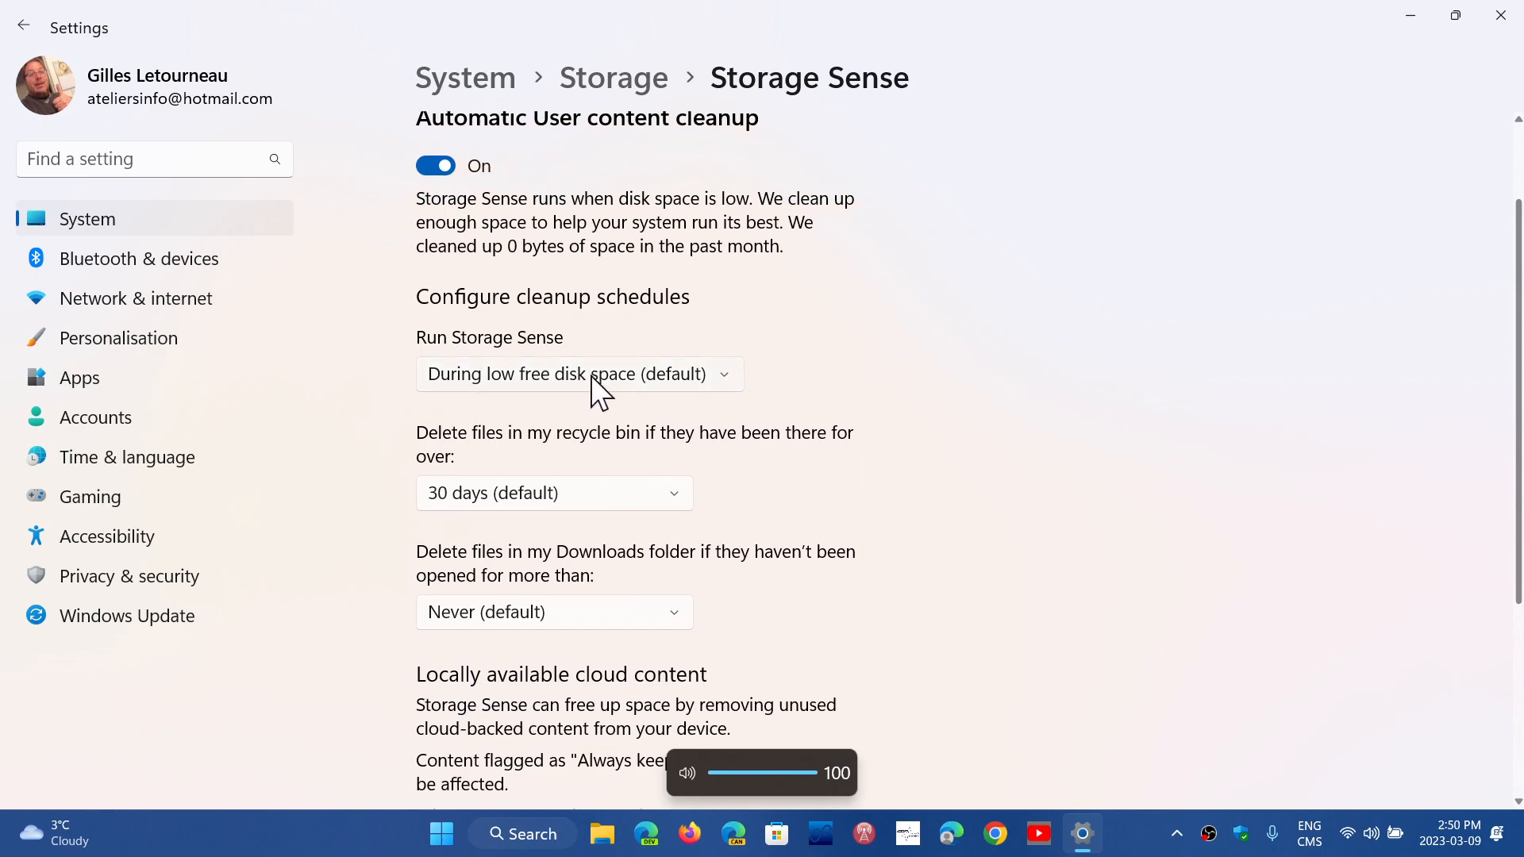
- Set 'Run Storage Sense' to Every week
{"action": "left_click", "coordinate": [581, 373]}
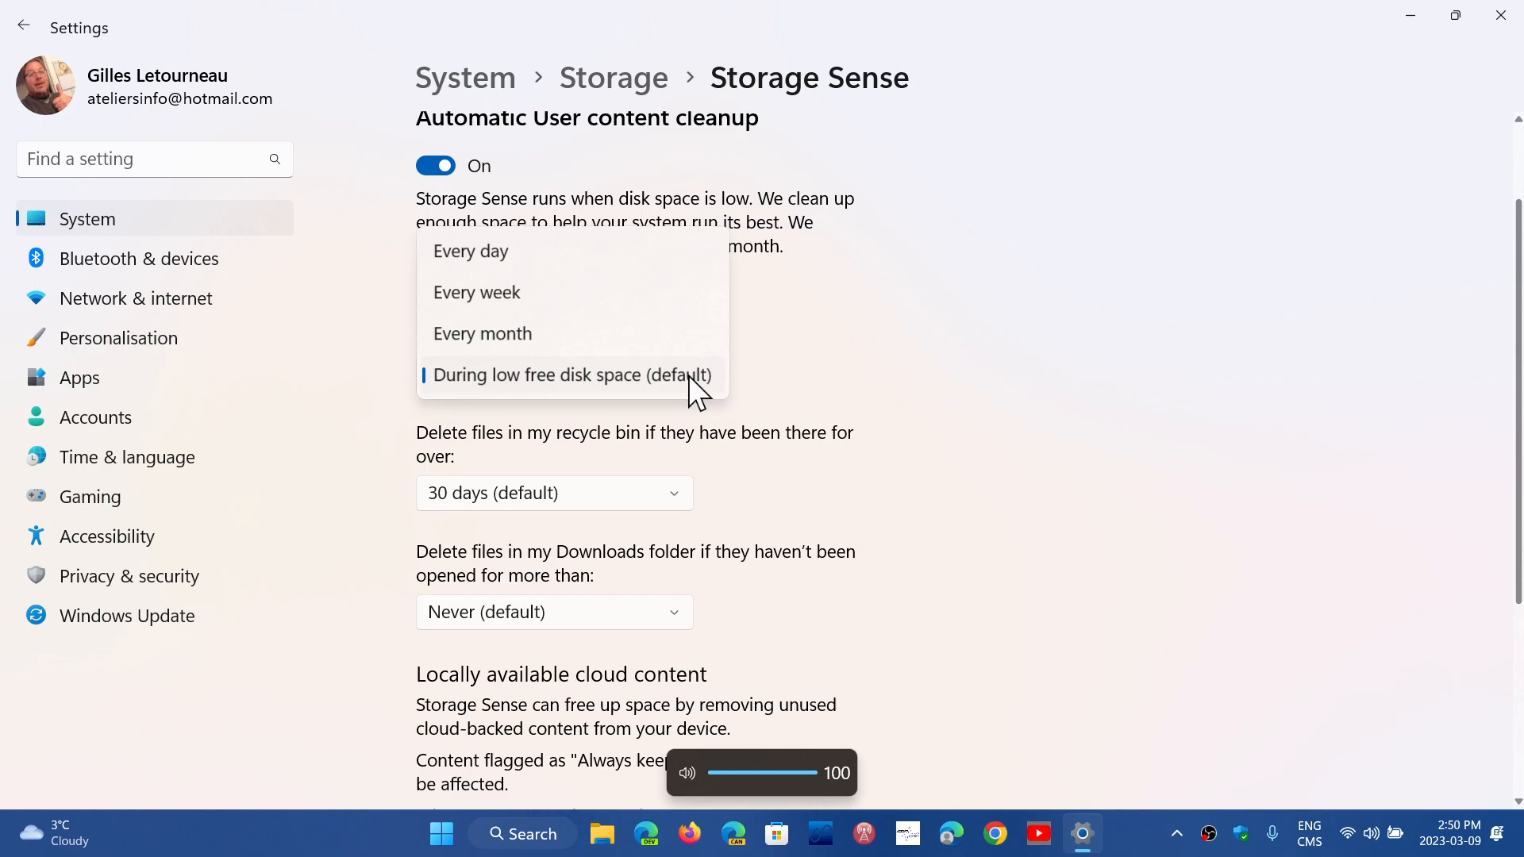
{"action": "mouse_move", "coordinate": [579, 308]}
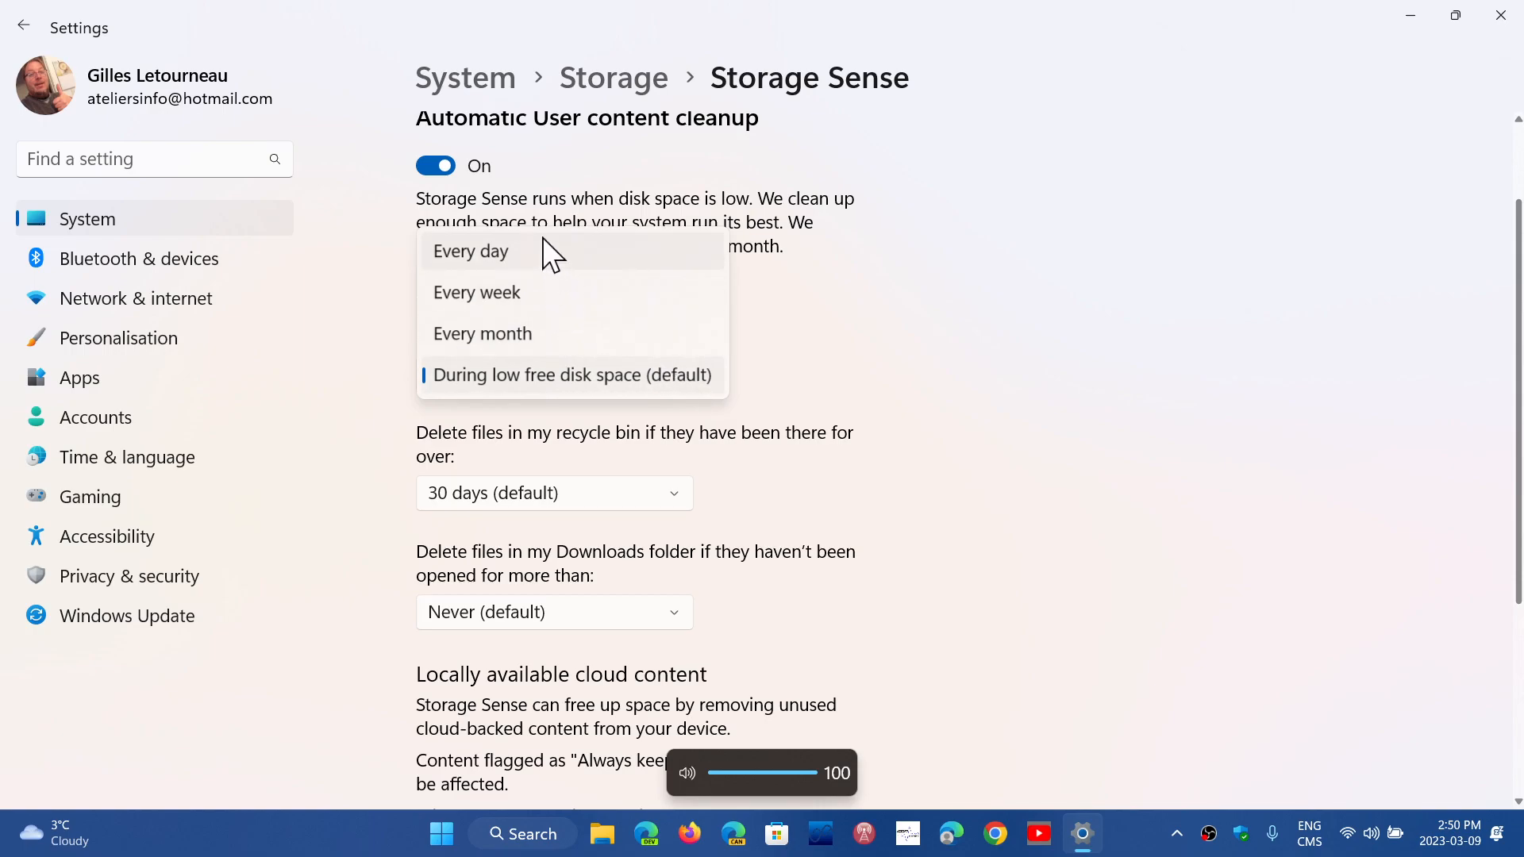
{"action": "mouse_move", "coordinate": [556, 298]}
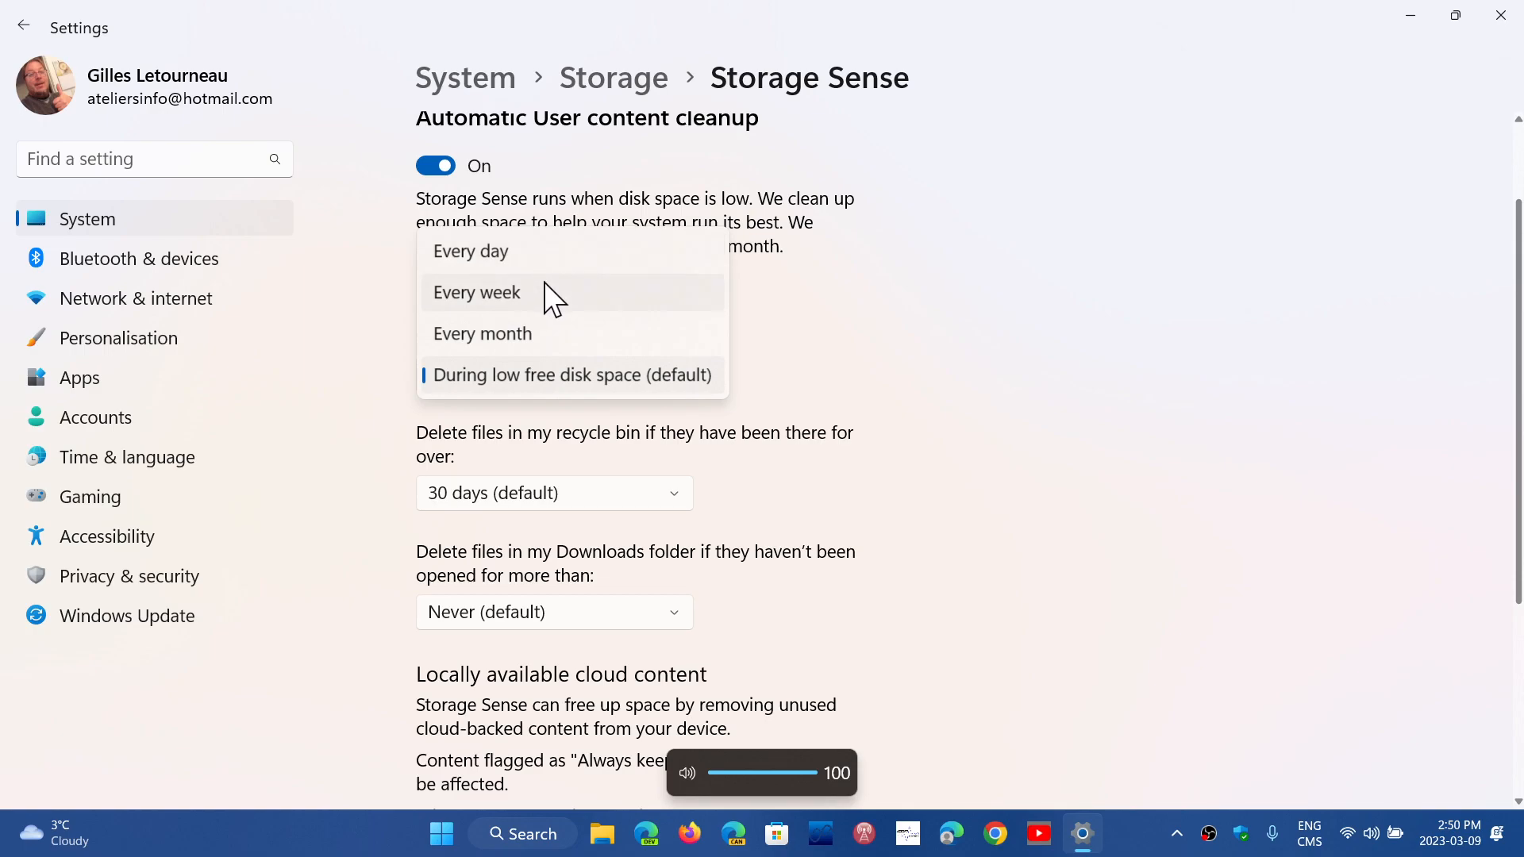
{"action": "left_click", "coordinate": [476, 292]}
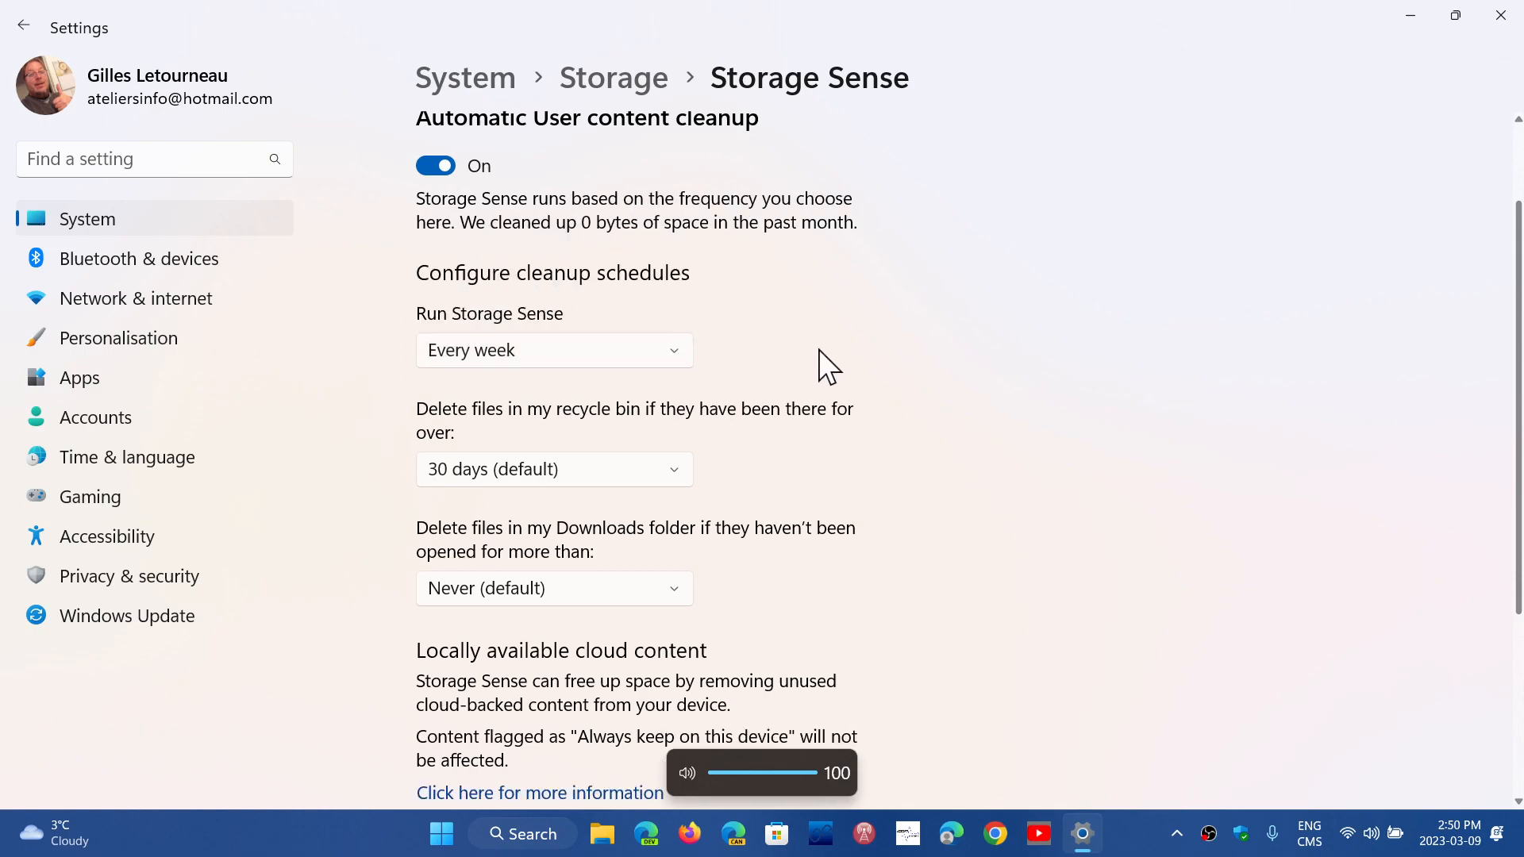
{"action": "scroll", "scroll_direction": "down", "scroll_amount": 3}
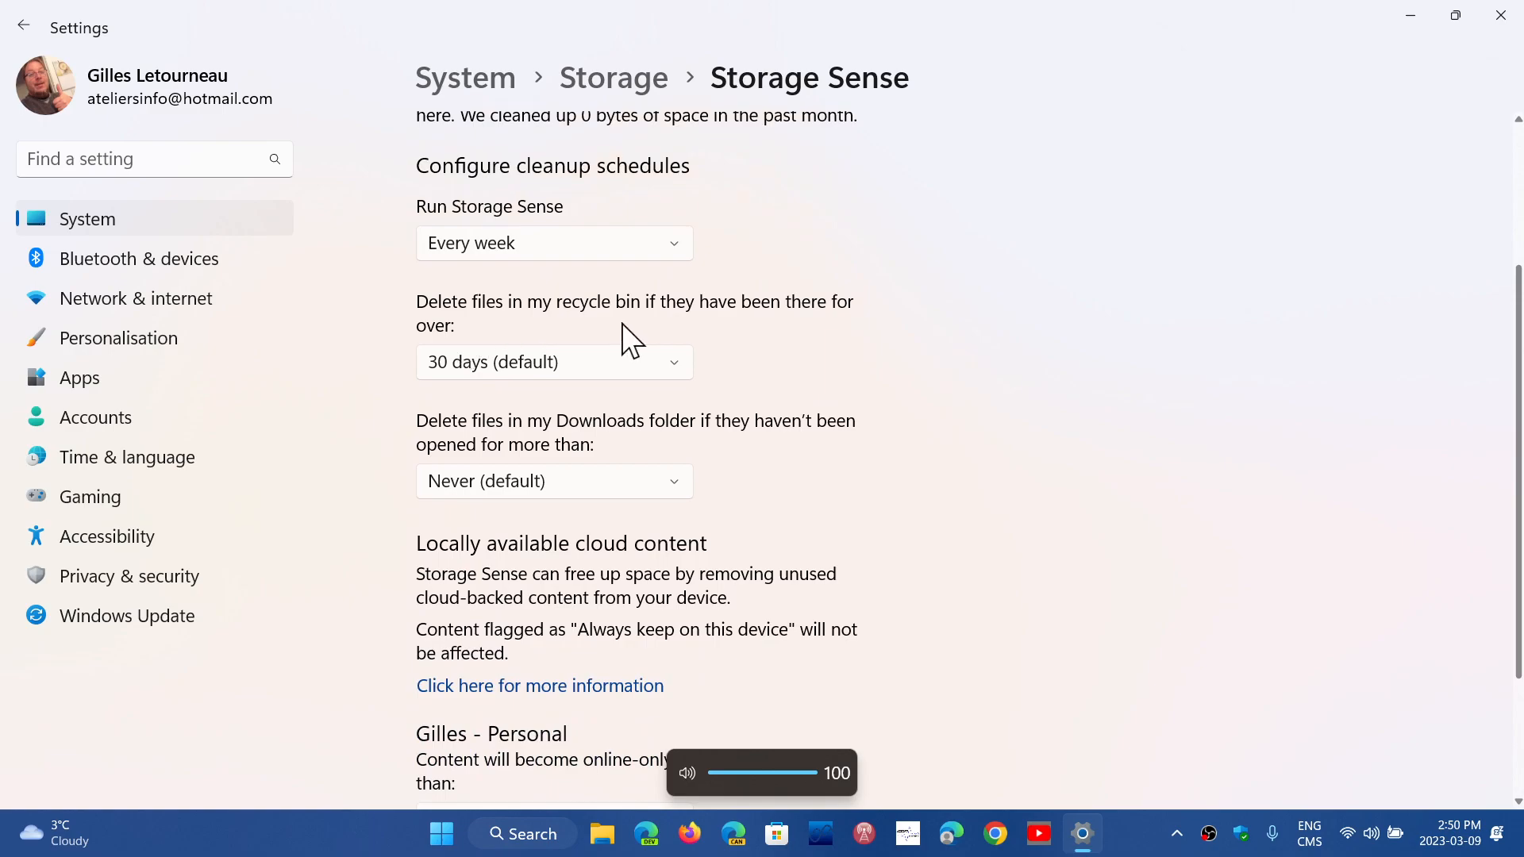
{"action": "mouse_move", "coordinate": [869, 330]}
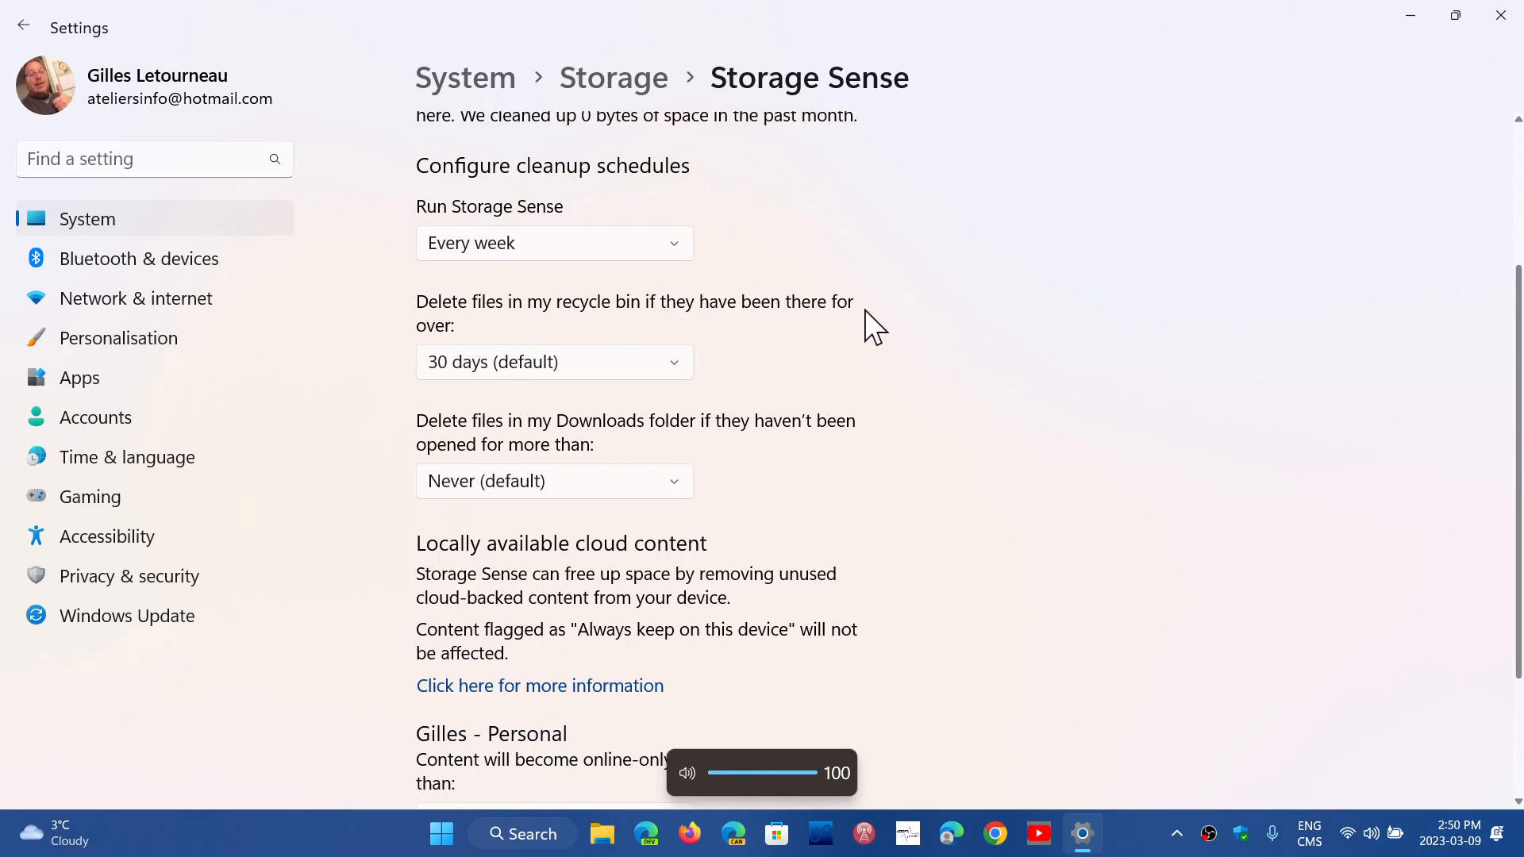
{"action": "mouse_move", "coordinate": [728, 316]}
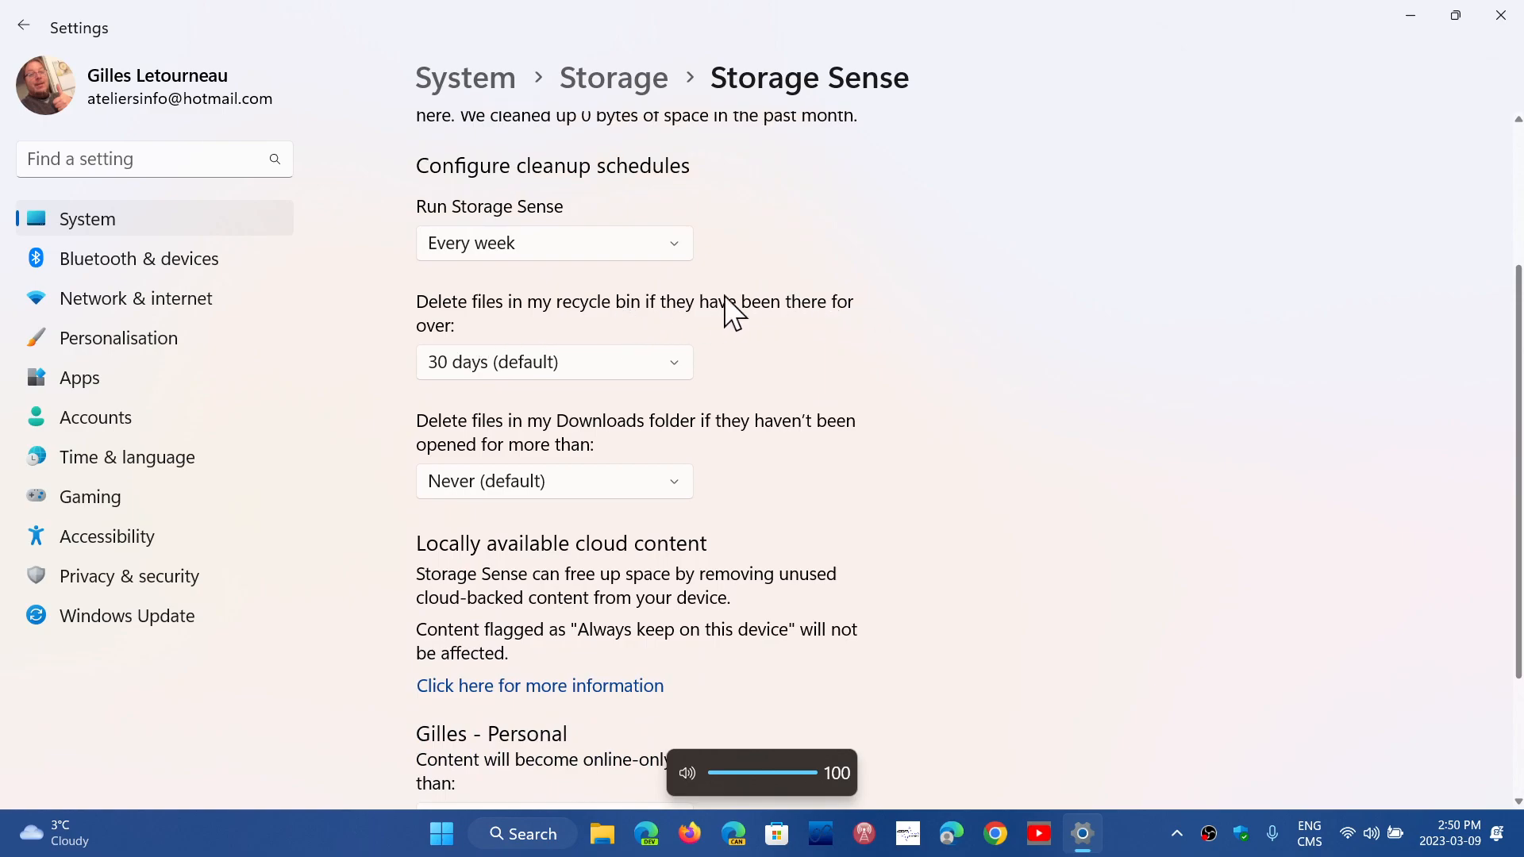
{"action": "mouse_move", "coordinate": [908, 399]}
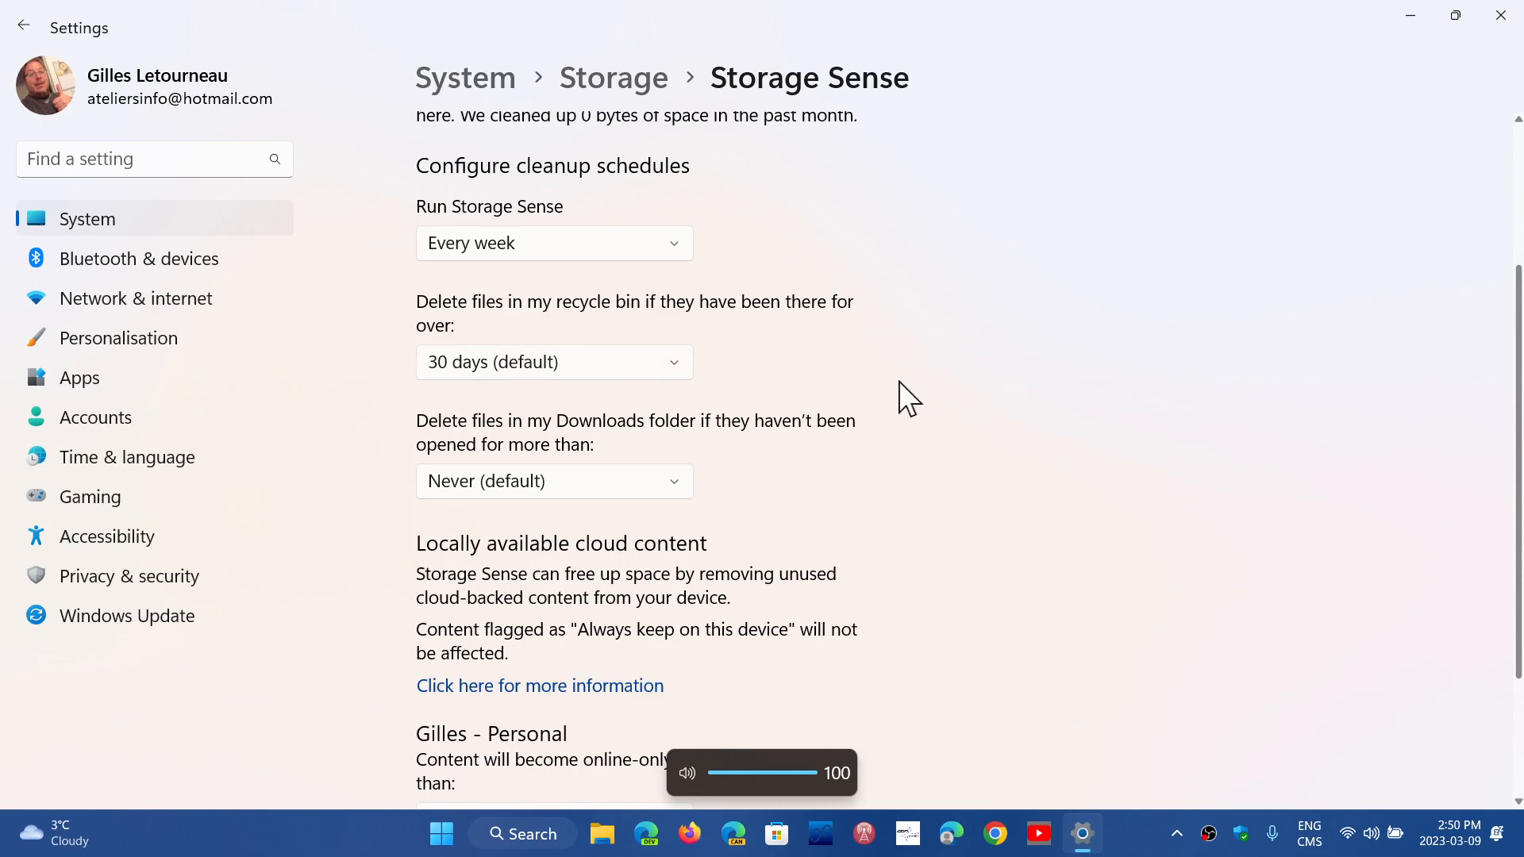
{"action": "left_click", "coordinate": [554, 362]}
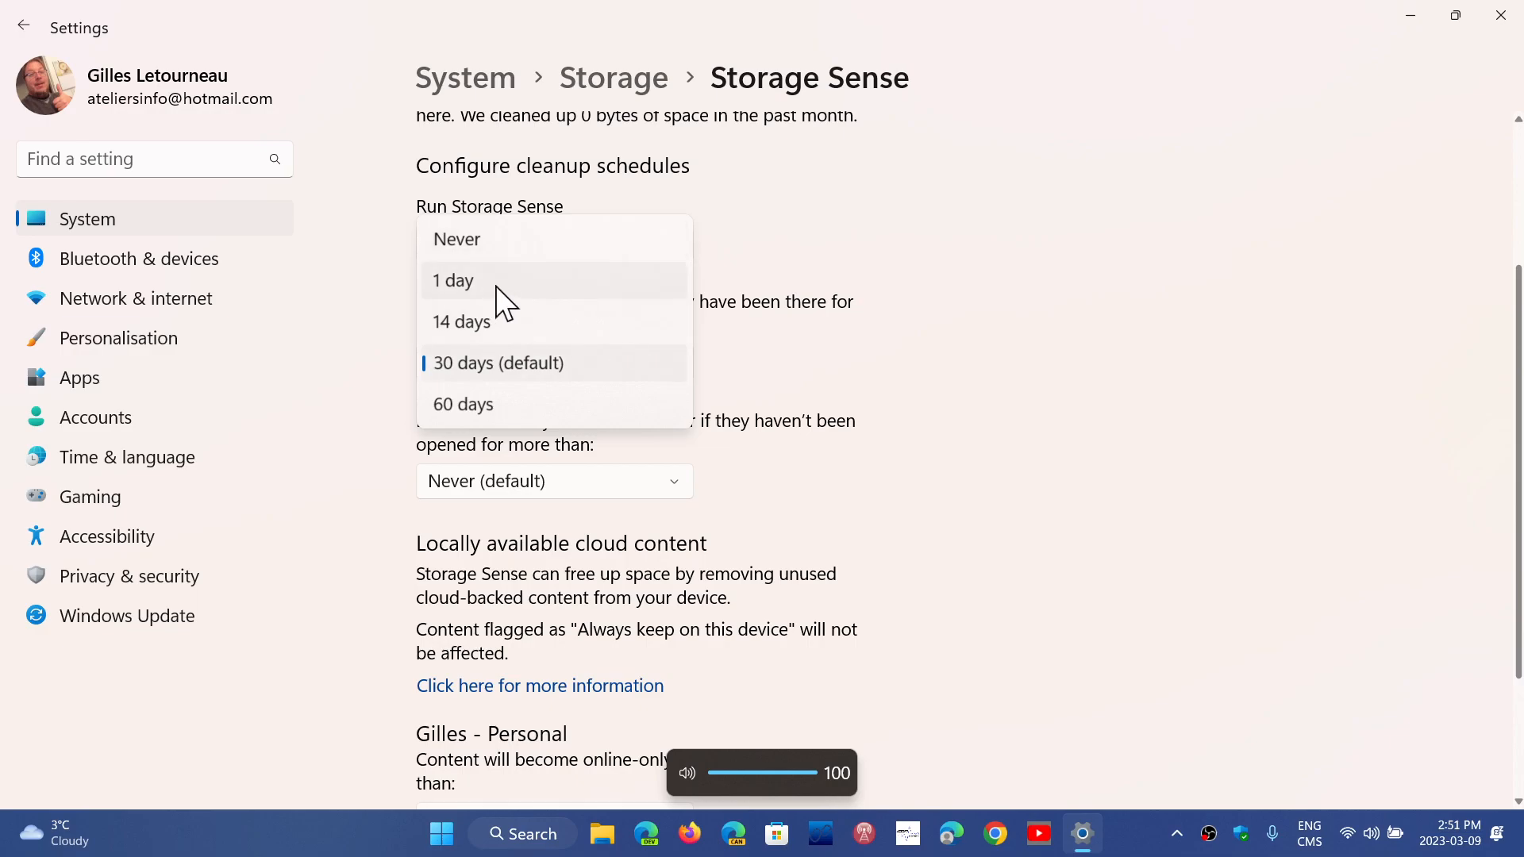
{"action": "mouse_move", "coordinate": [973, 302]}
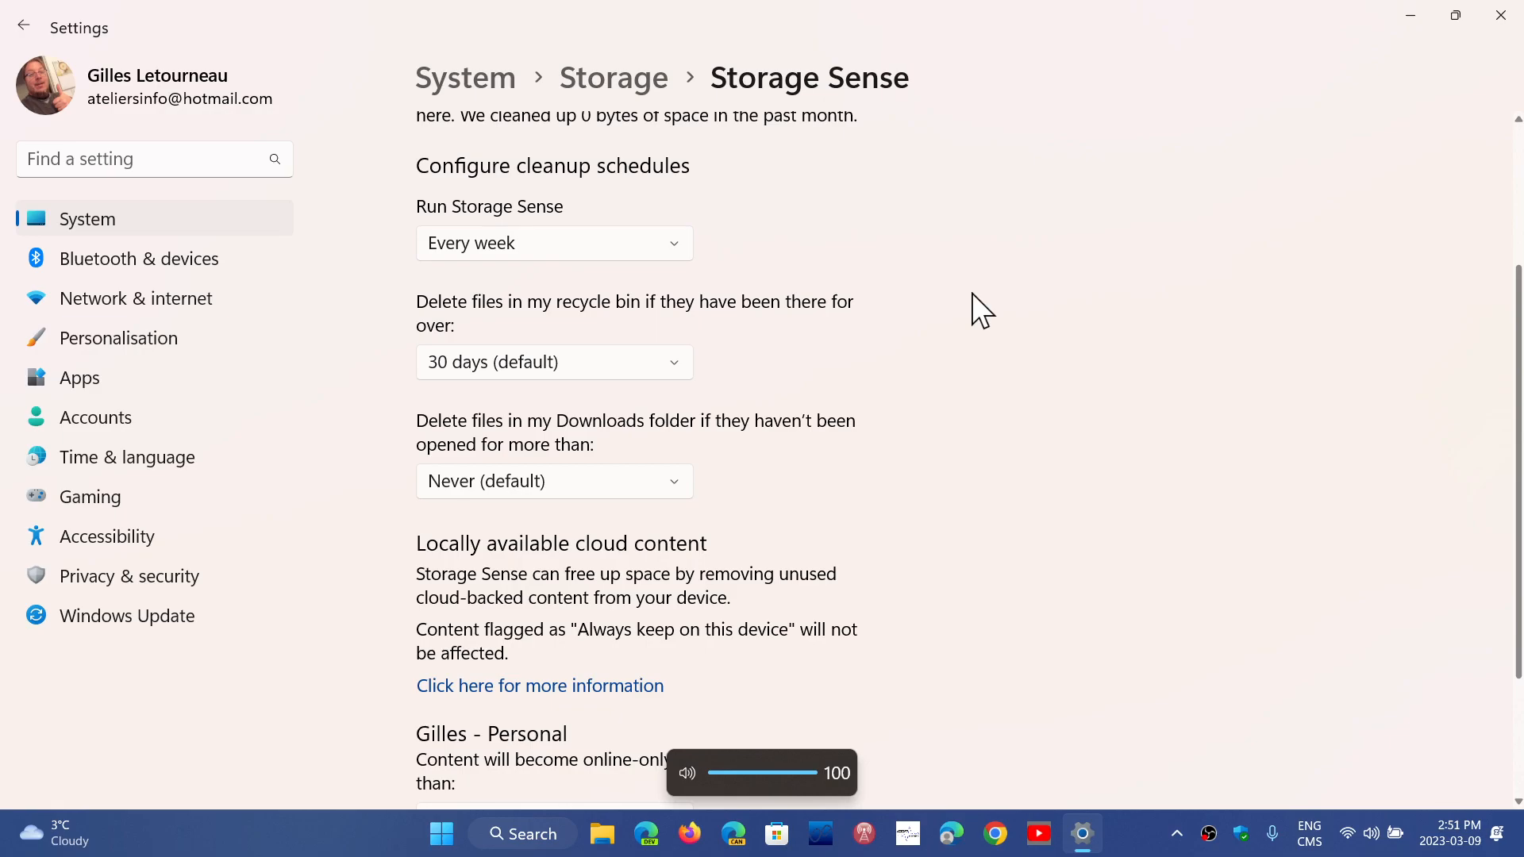
{"action": "scroll", "scroll_direction": "down", "scroll_amount": 3}
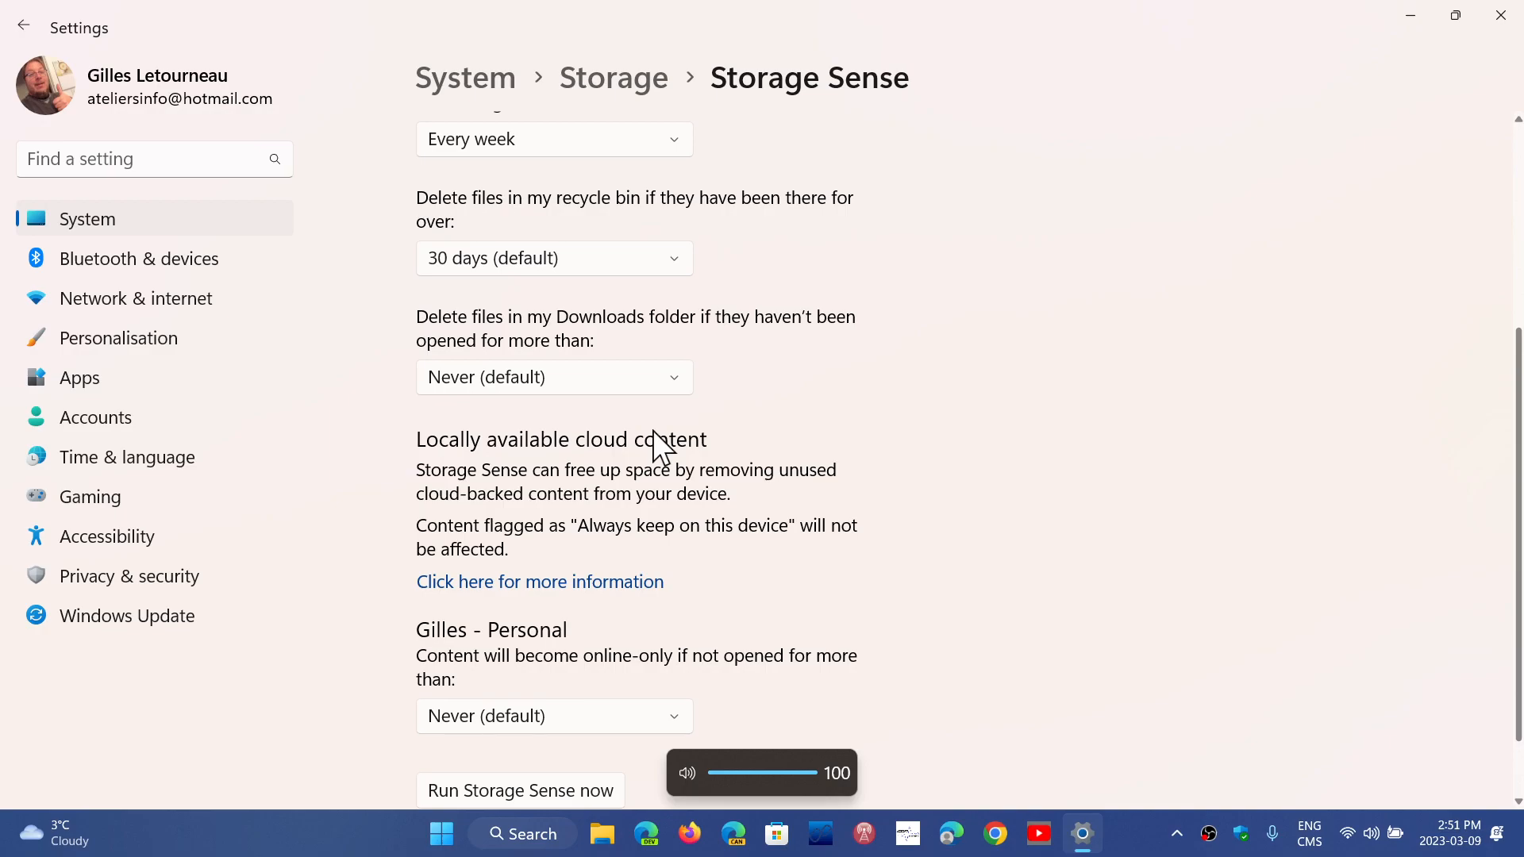
{"action": "mouse_move", "coordinate": [627, 393]}
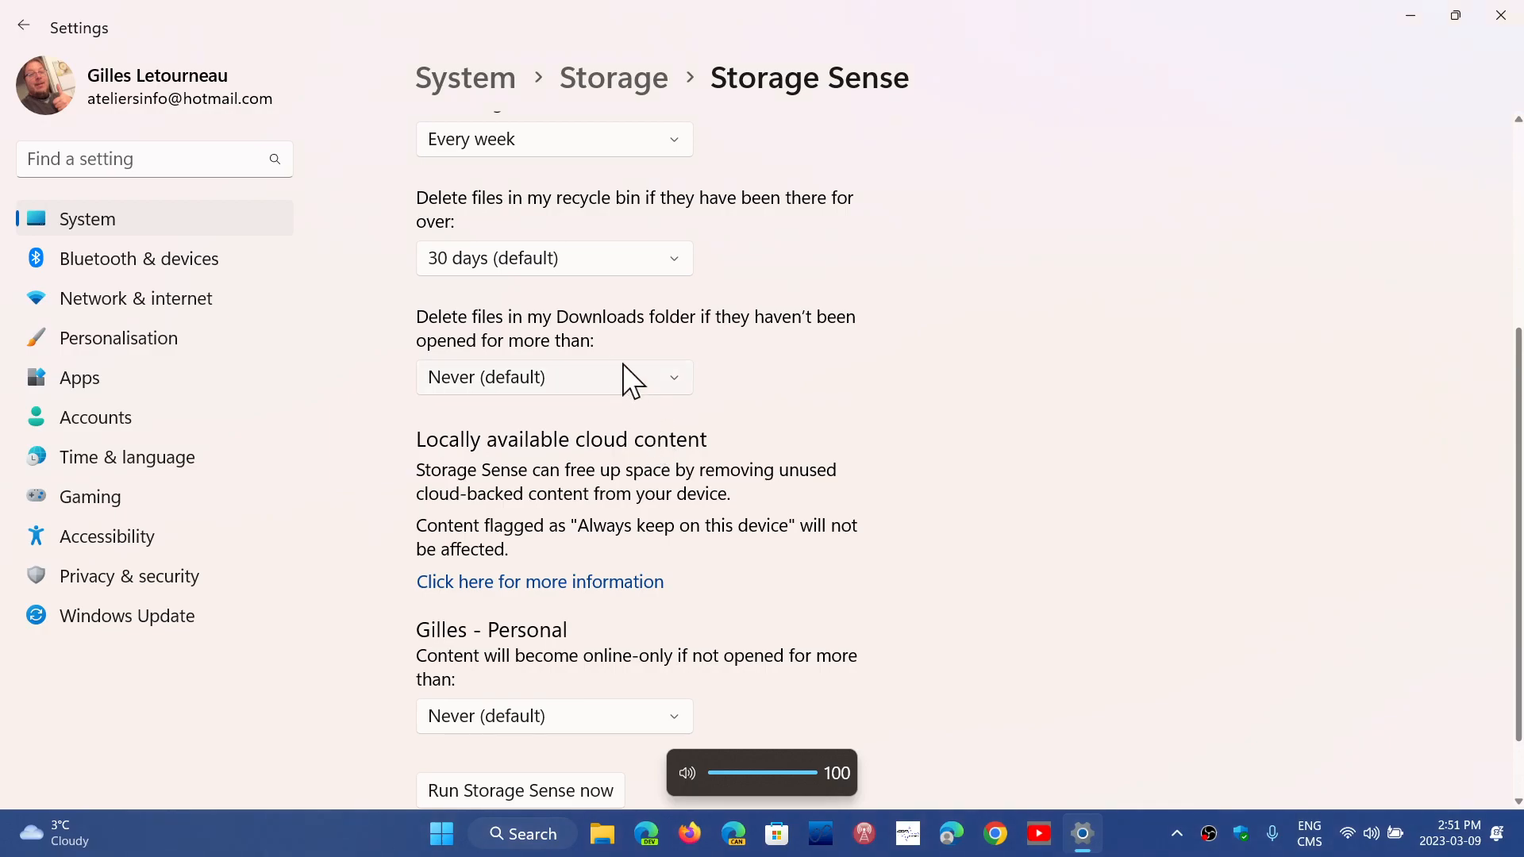
{"action": "left_click", "coordinate": [552, 377]}
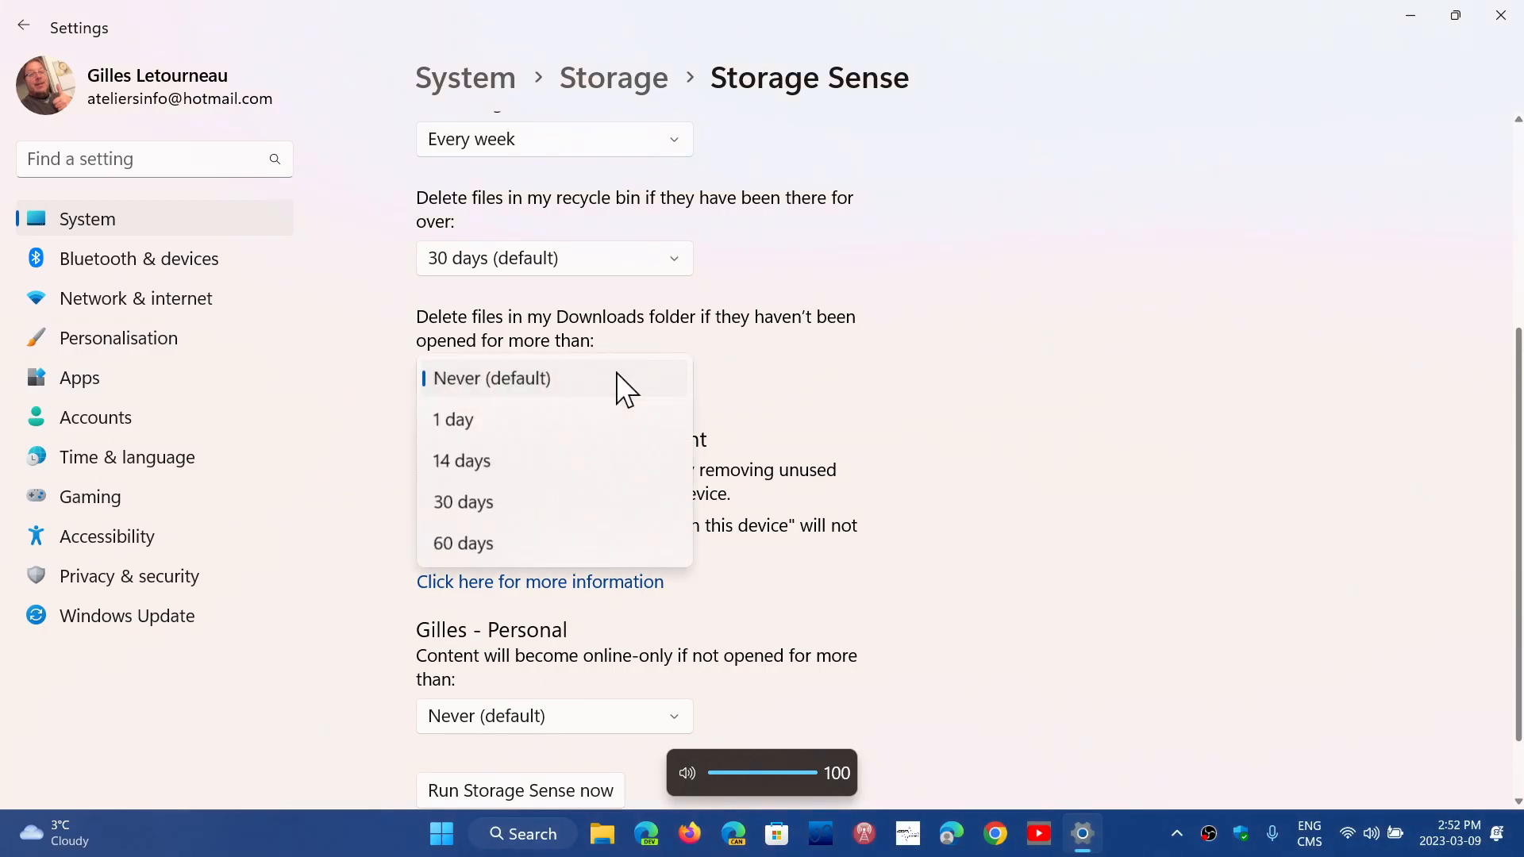
{"action": "left_click", "coordinate": [492, 378]}
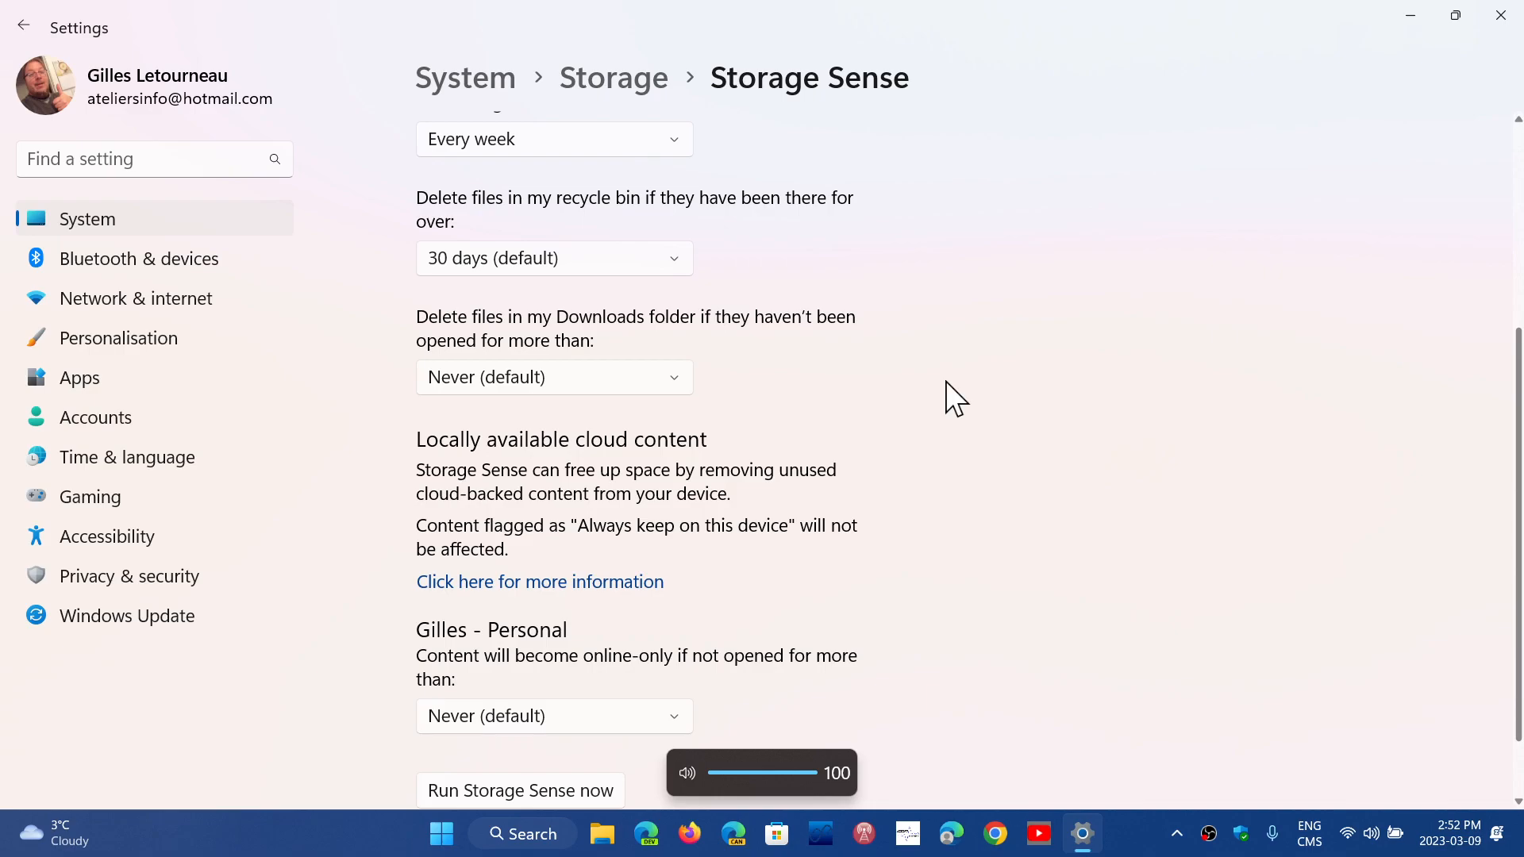
{"action": "scroll", "scroll_direction": "down", "scroll_amount": 3}
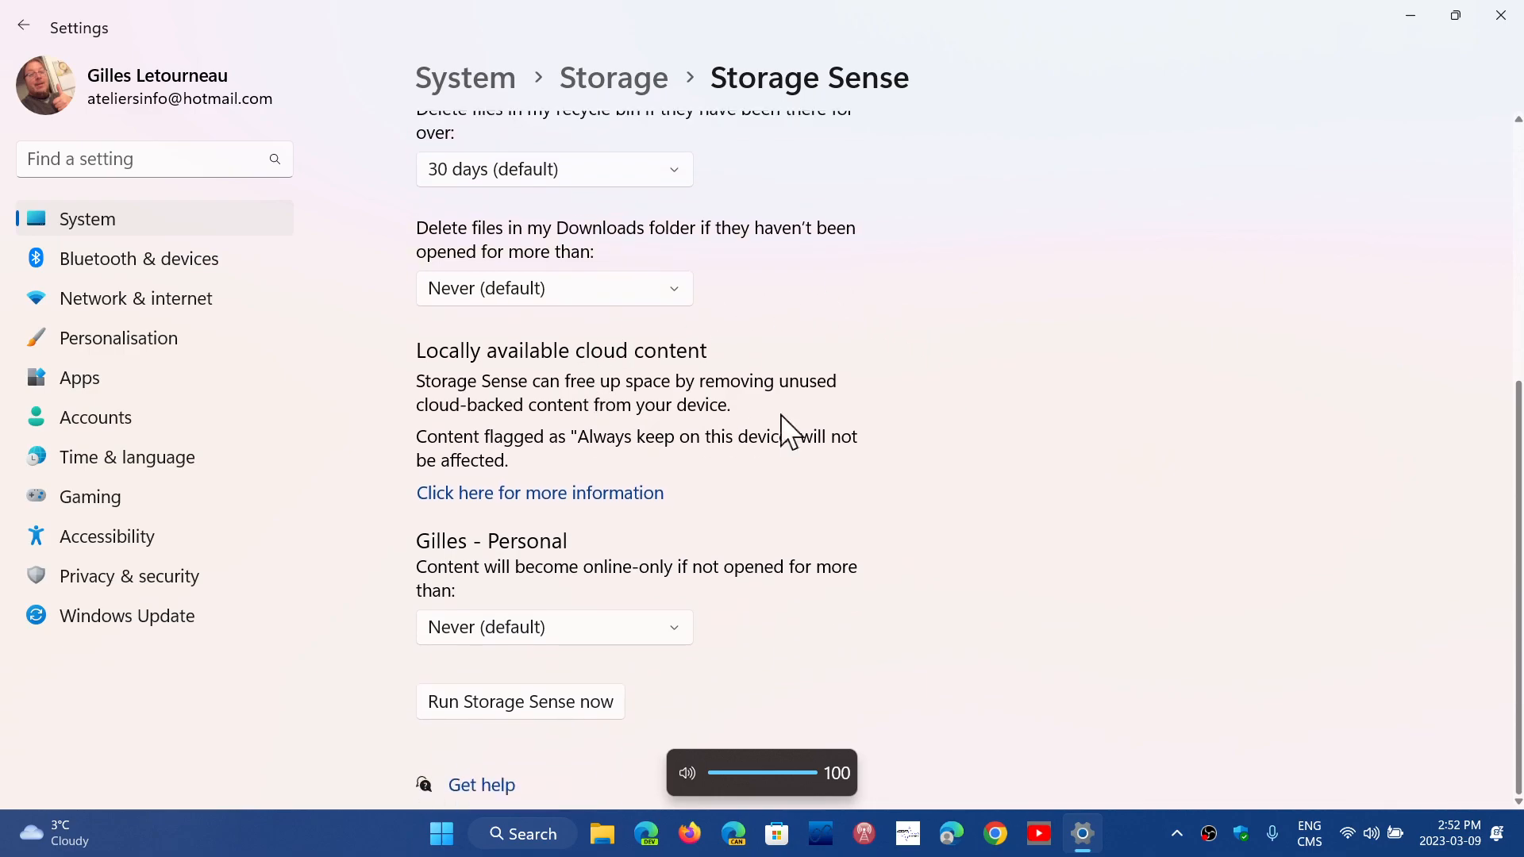
{"action": "mouse_move", "coordinate": [552, 709]}
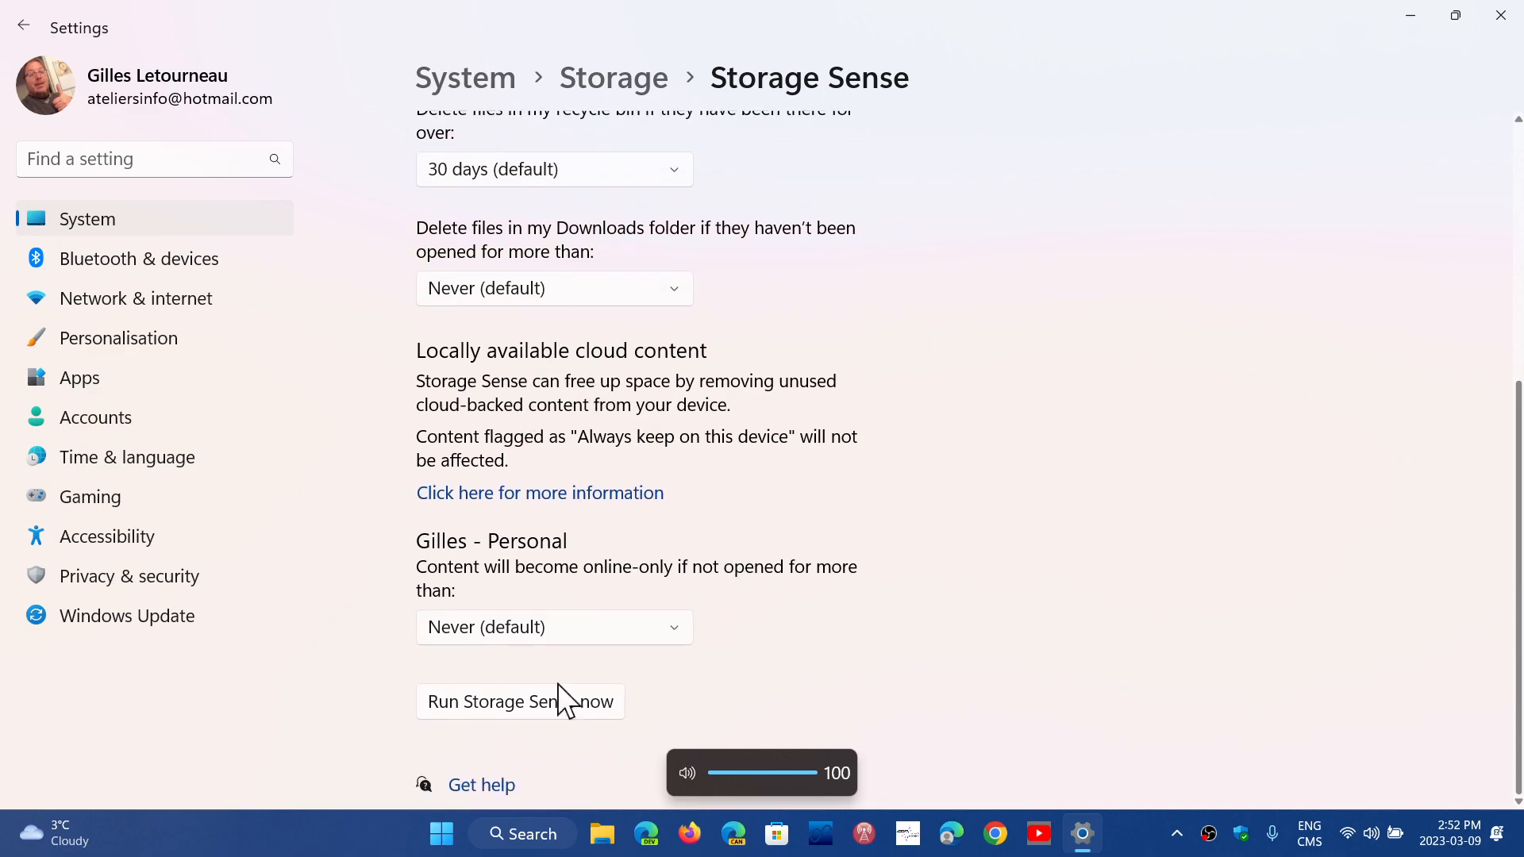
{"action": "mouse_move", "coordinate": [886, 644]}
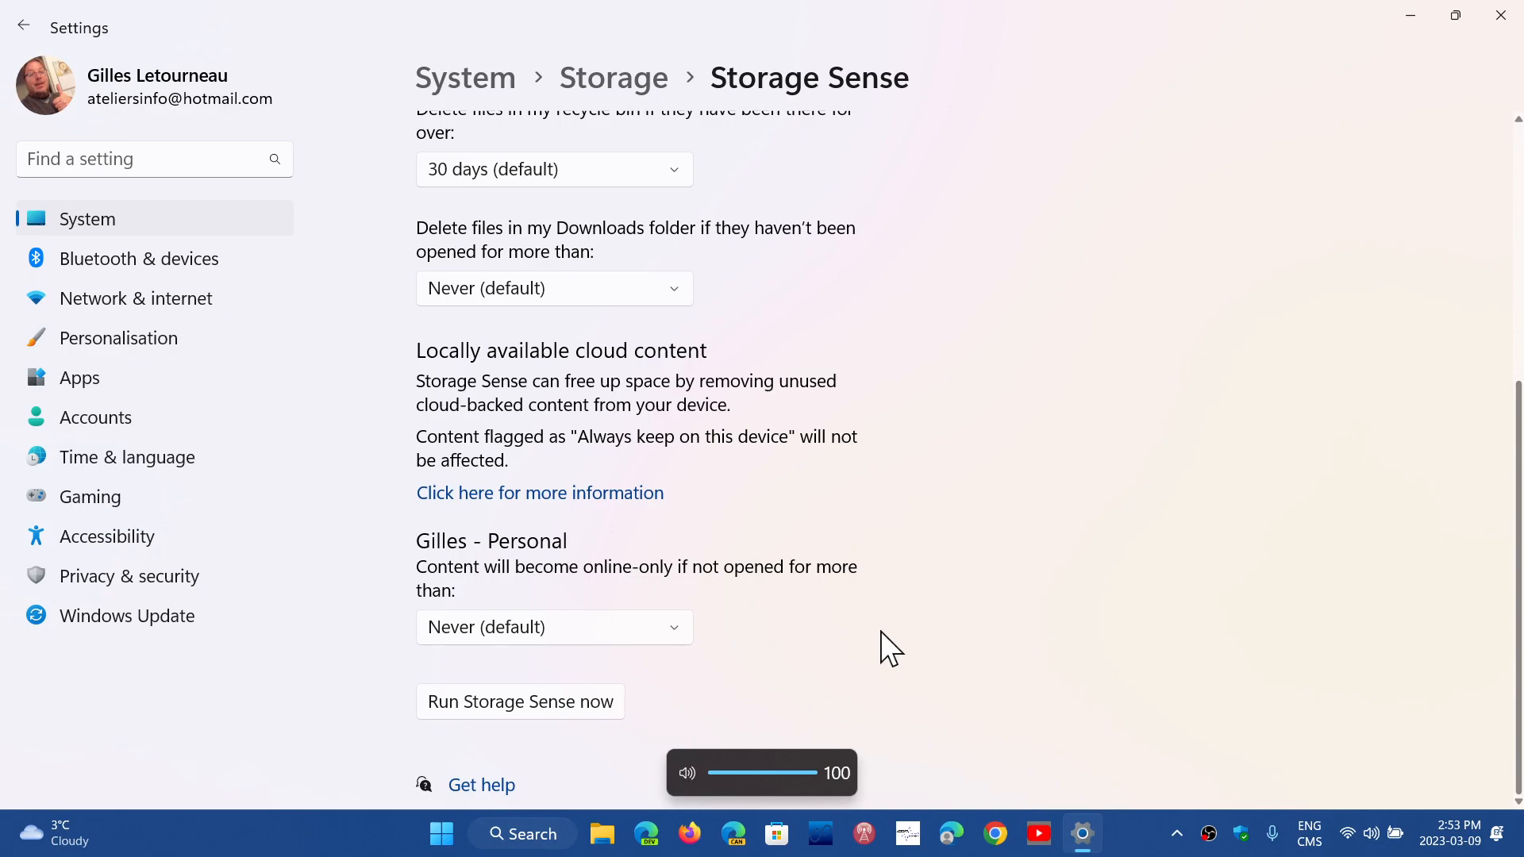
{"action": "mouse_move", "coordinate": [859, 627]}
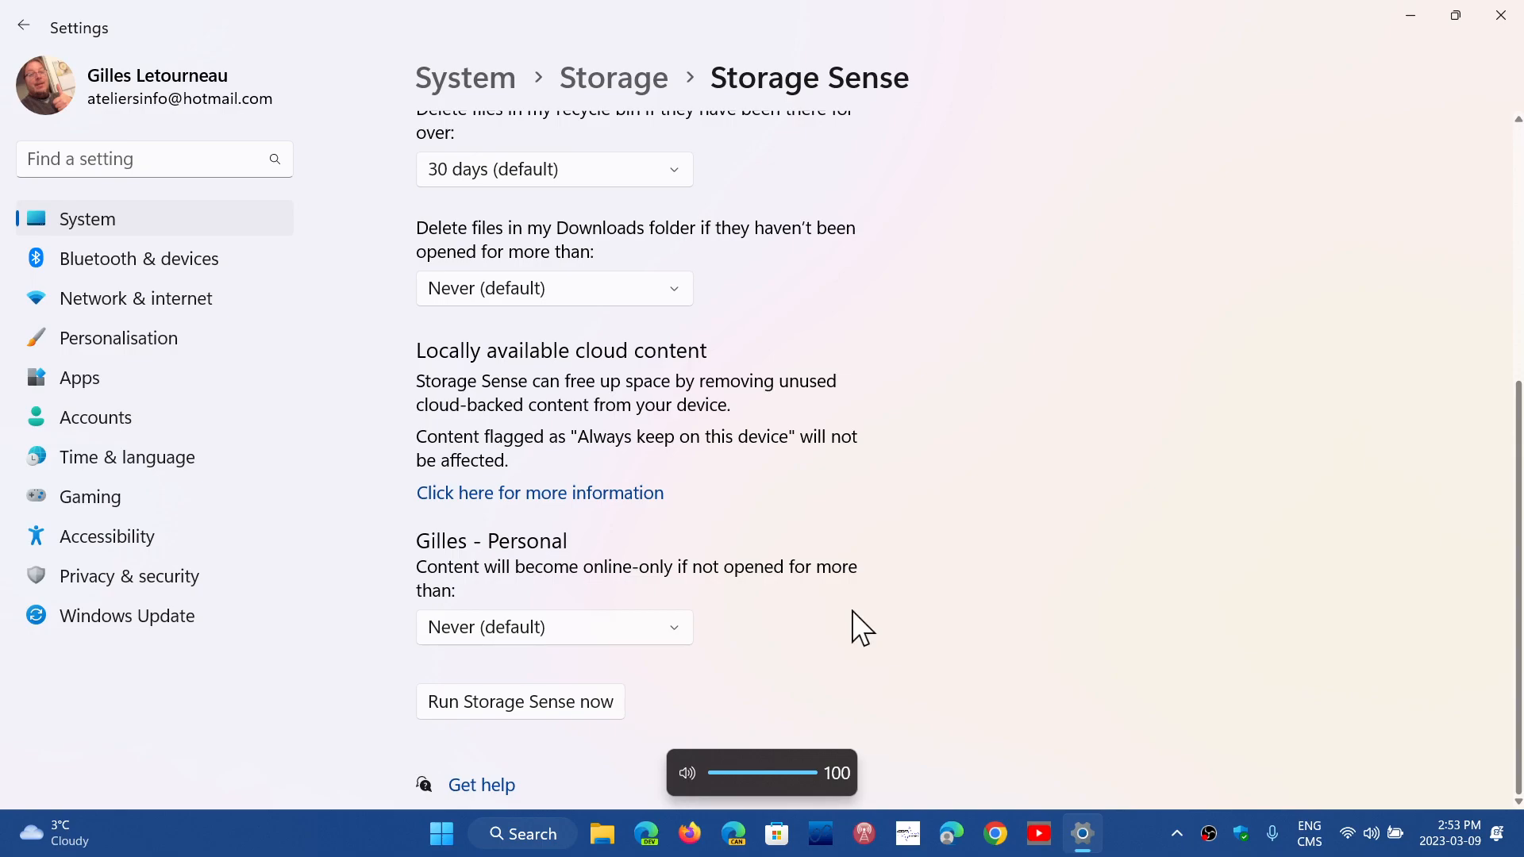
{"action": "mouse_move", "coordinate": [639, 558]}
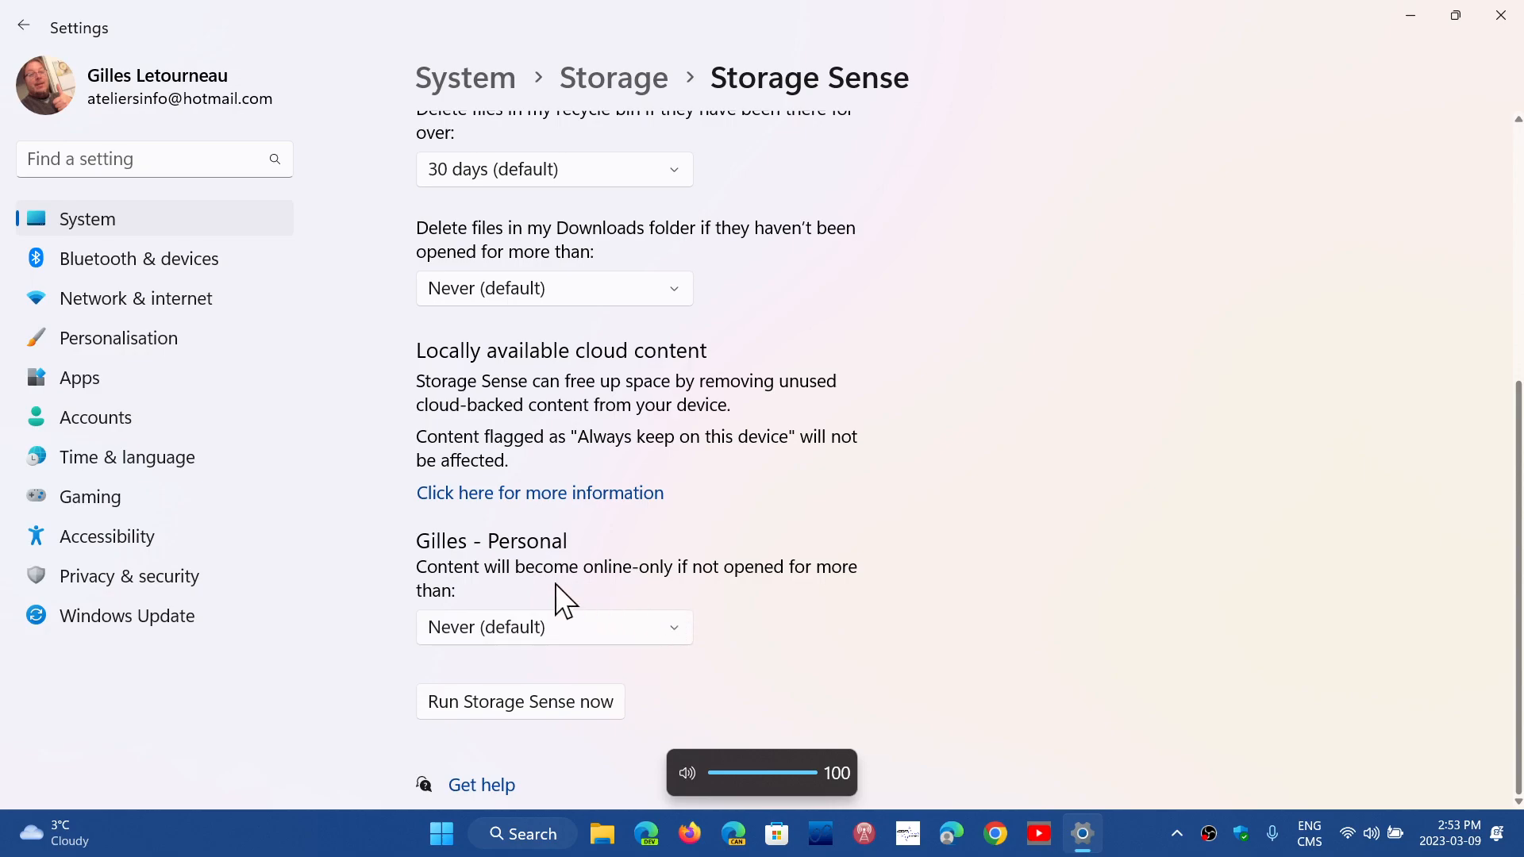
{"action": "mouse_move", "coordinate": [811, 597]}
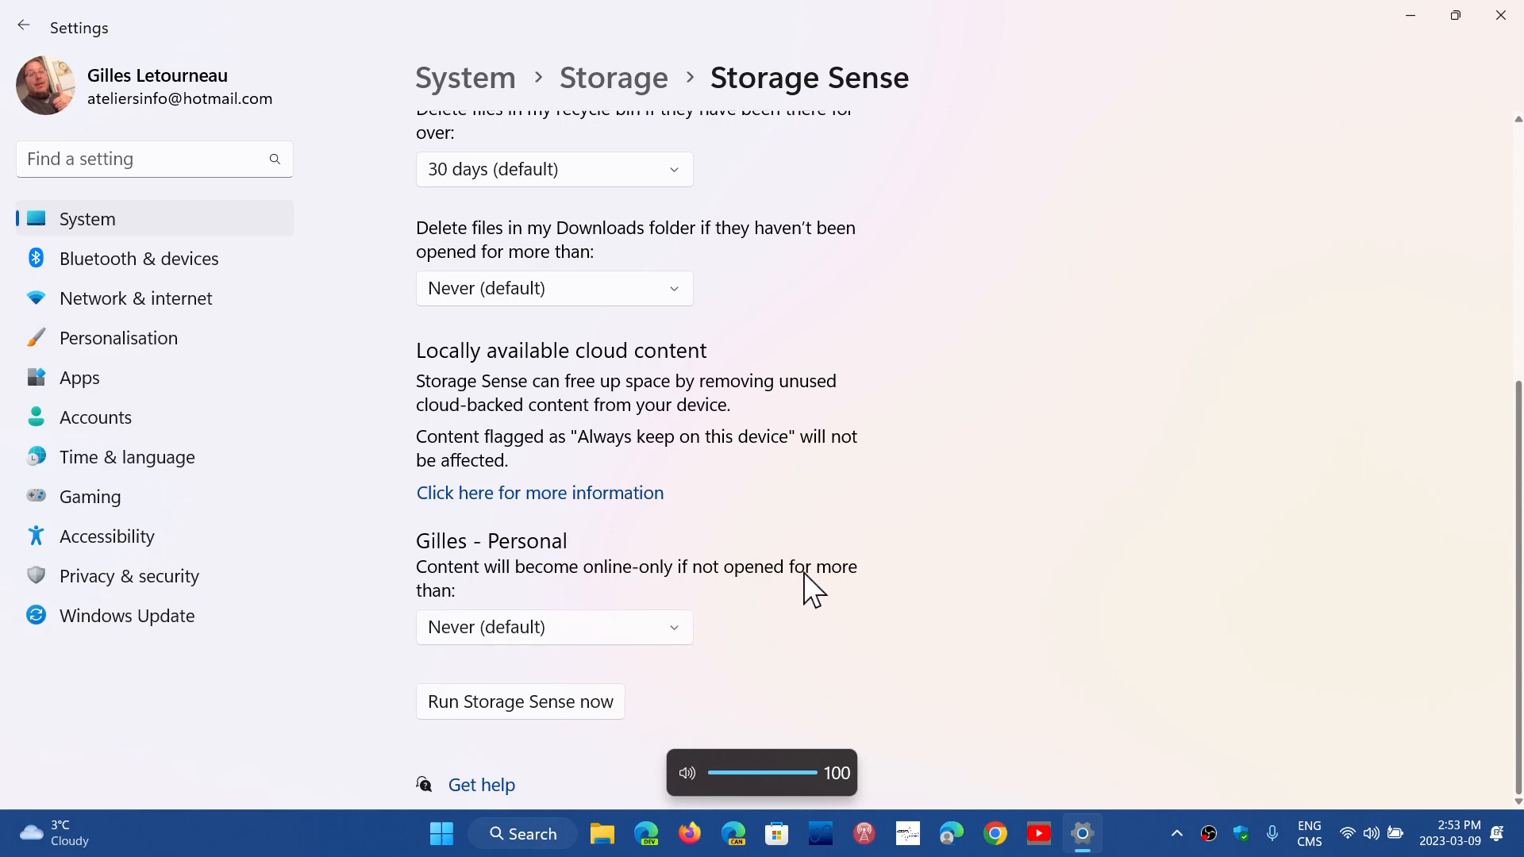
- Set OneDrive content to become online-only after 30 days unopened
{"action": "left_click", "coordinate": [553, 627]}
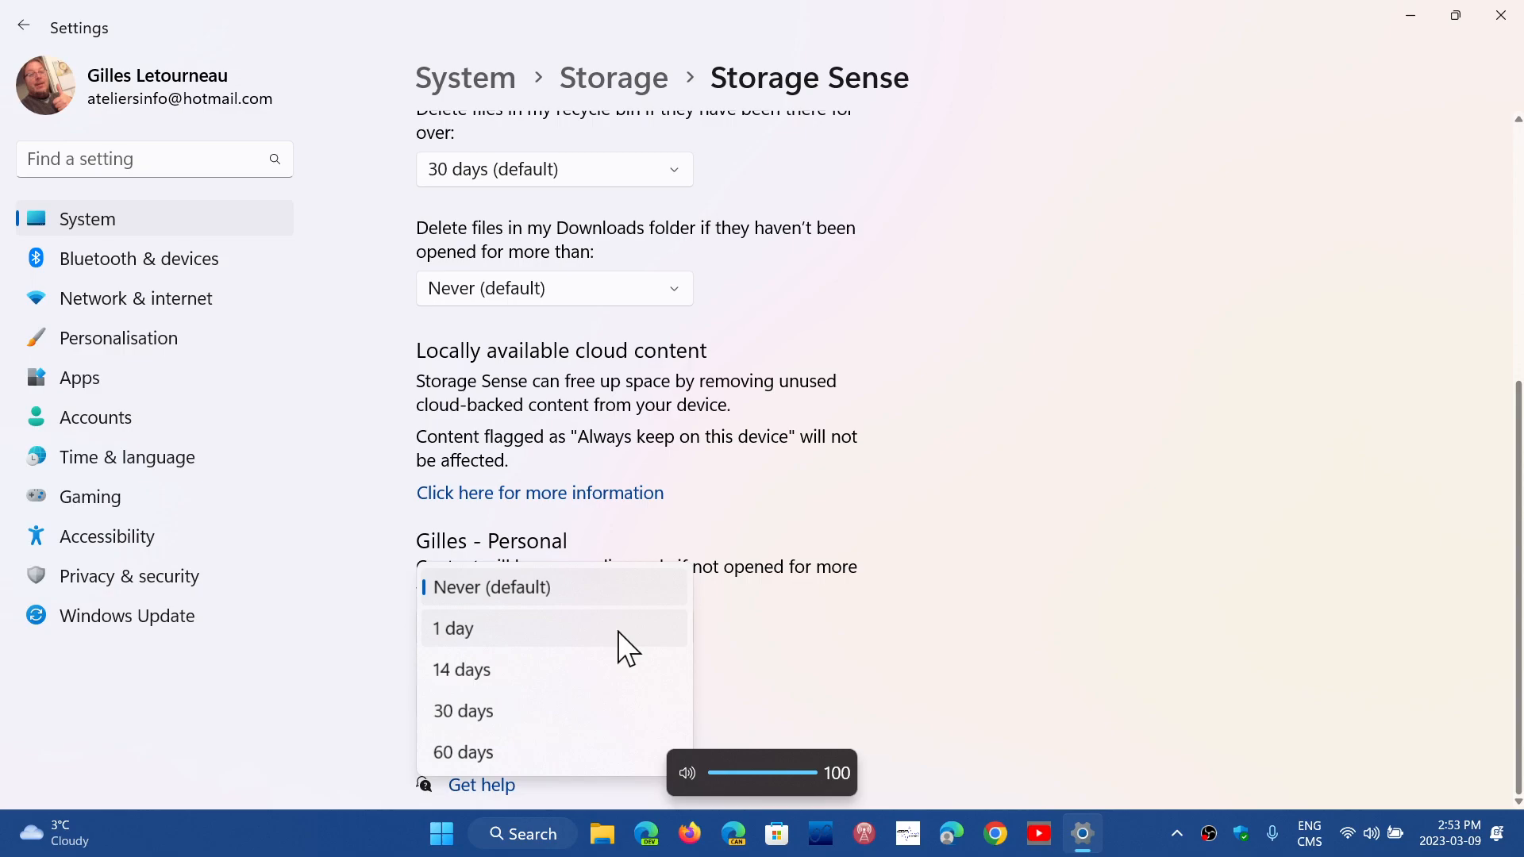
{"action": "mouse_move", "coordinate": [820, 648]}
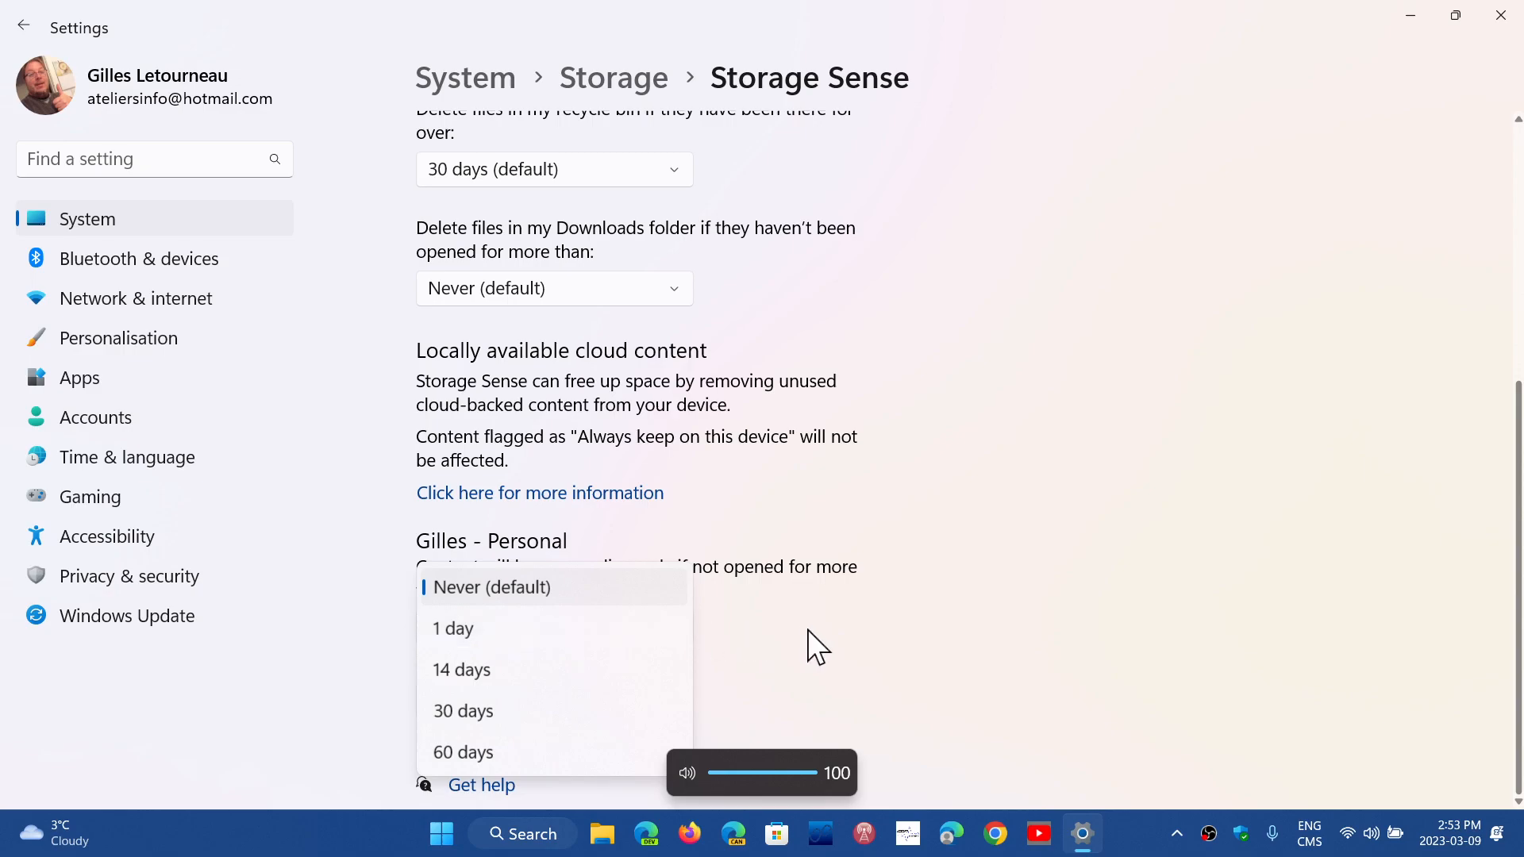
{"action": "mouse_move", "coordinate": [714, 660]}
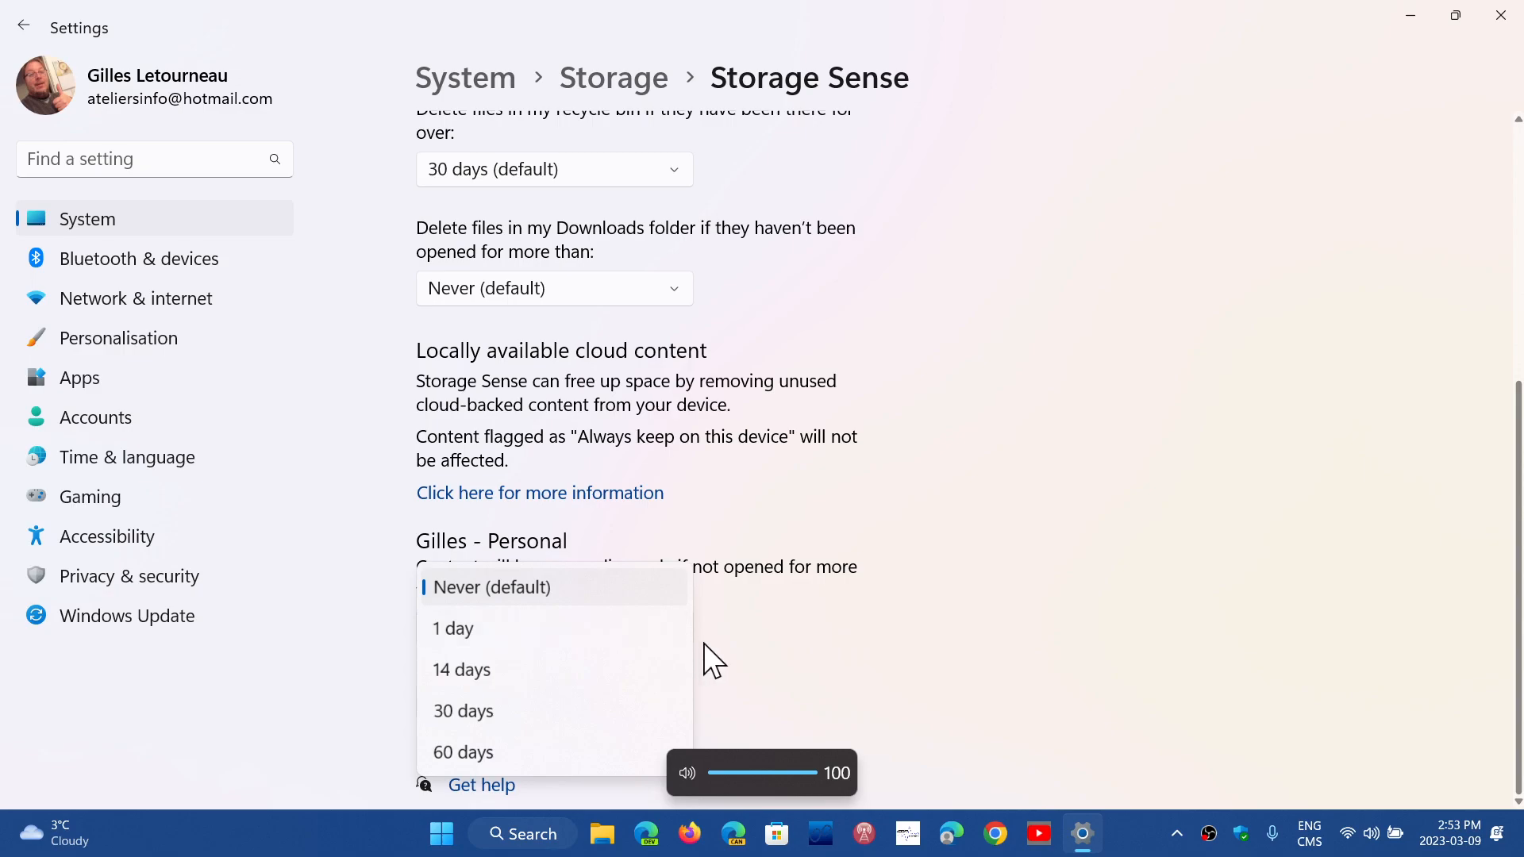
{"action": "mouse_move", "coordinate": [537, 736]}
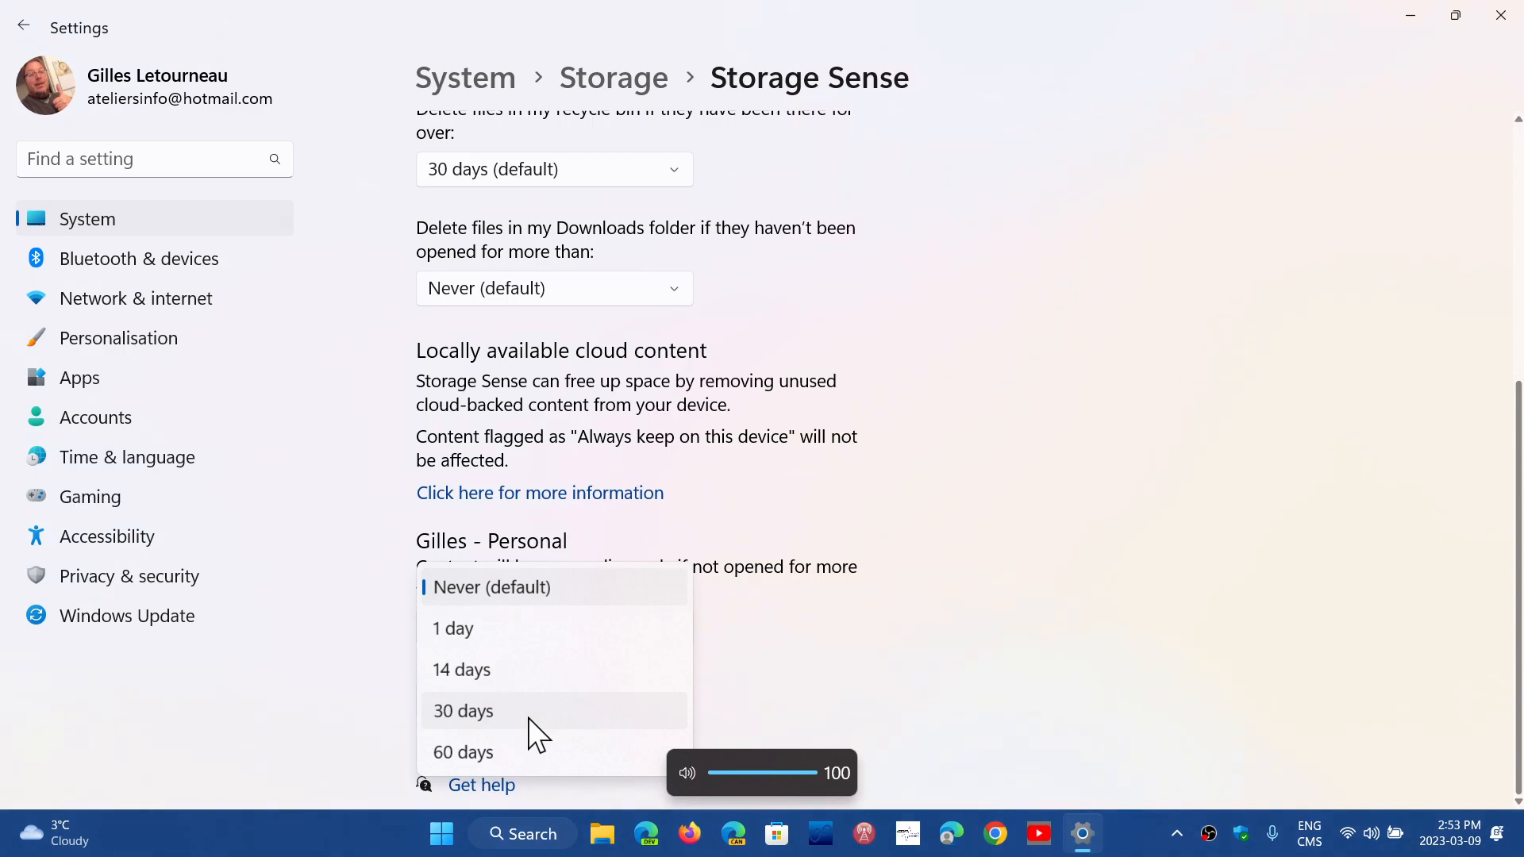
{"action": "left_click", "coordinate": [464, 711]}
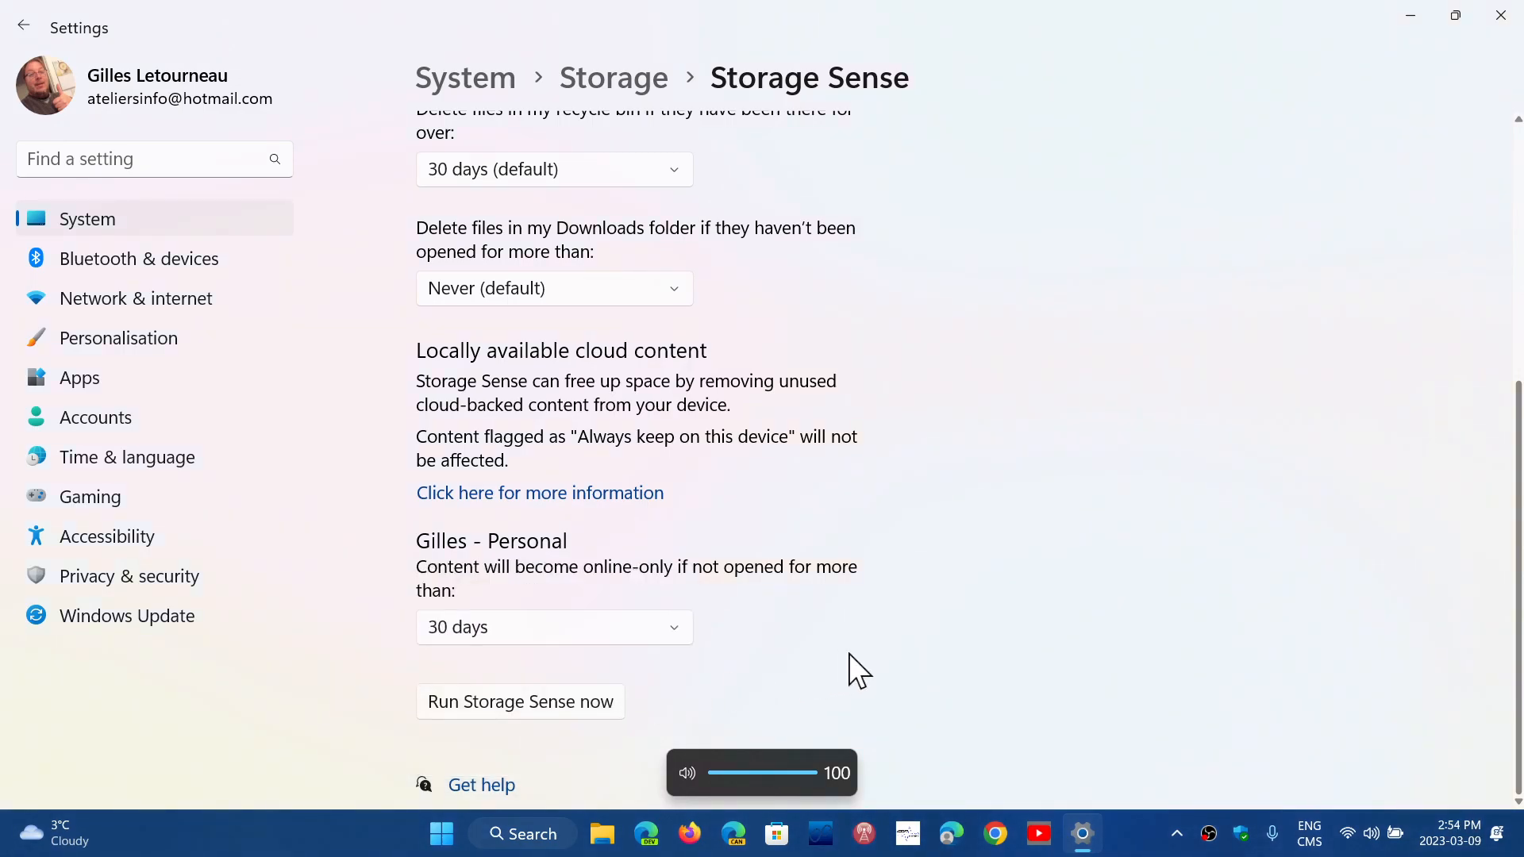
{"action": "mouse_move", "coordinate": [380, 425]}
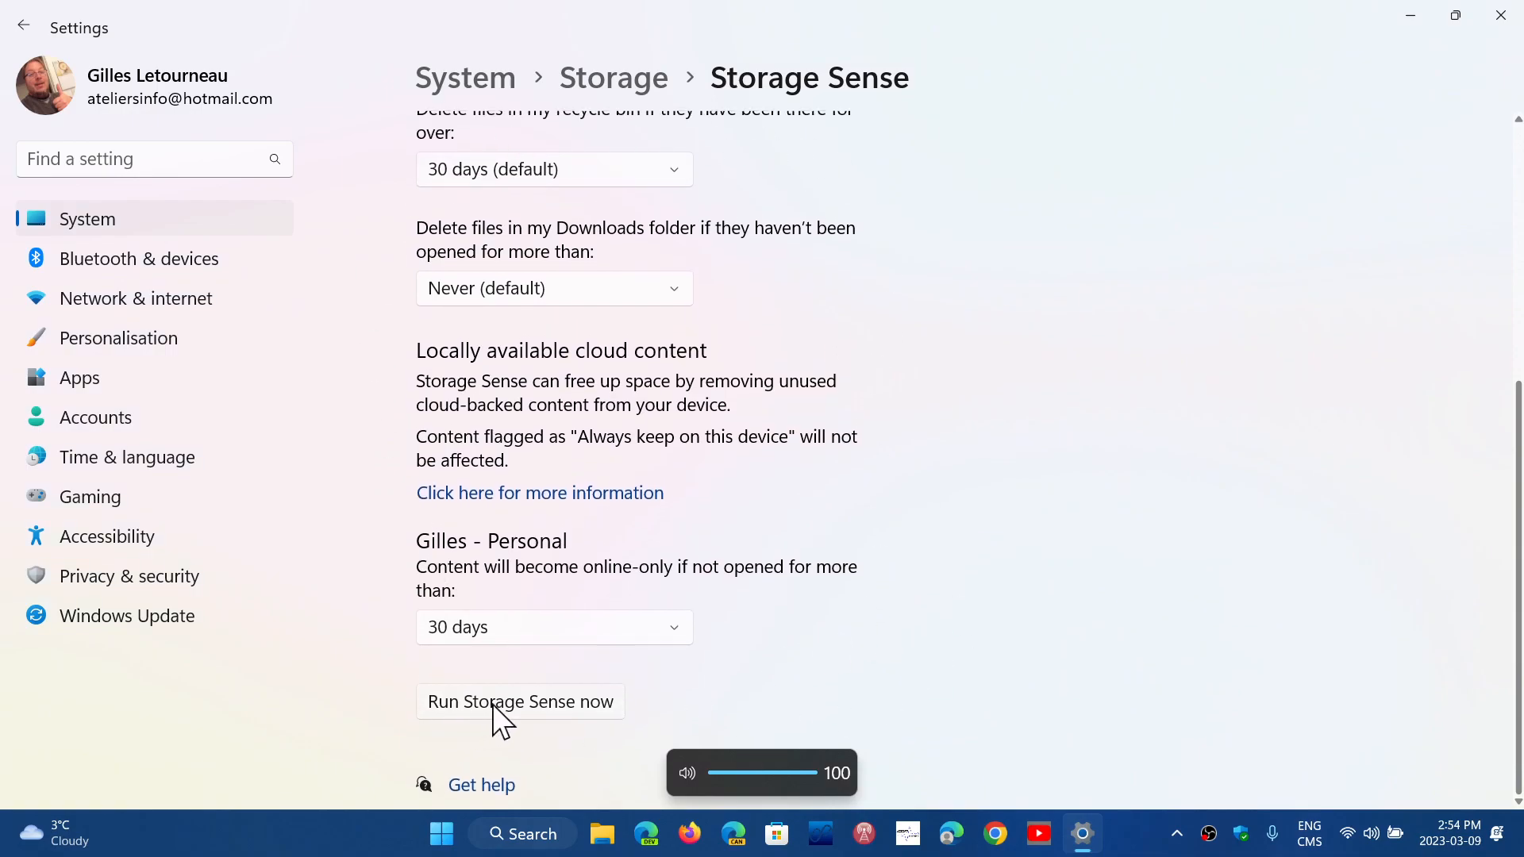
{"action": "mouse_move", "coordinate": [865, 667]}
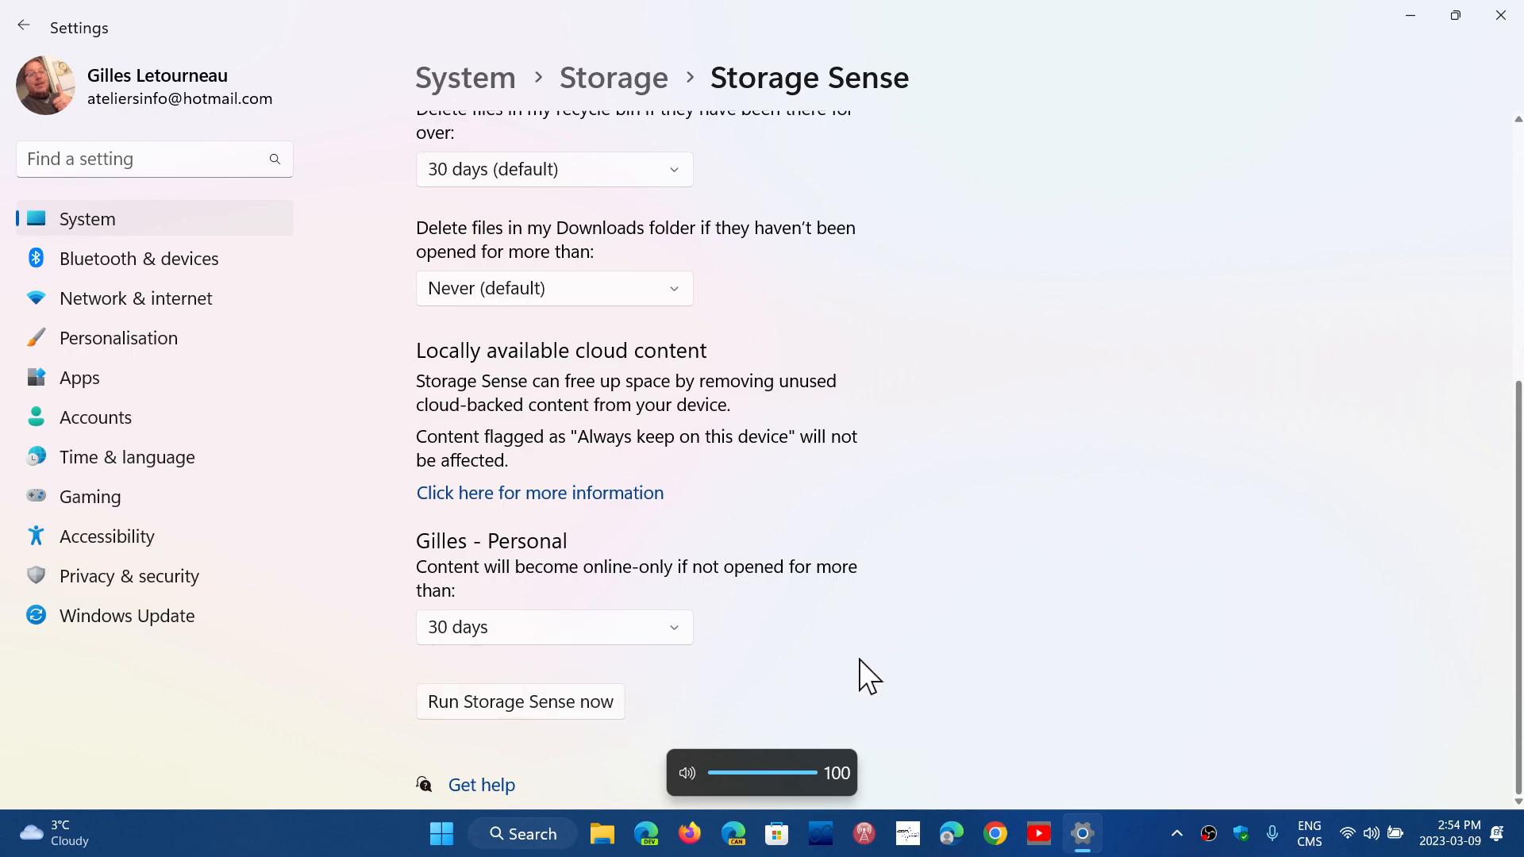
{"action": "scroll", "scroll_direction": "up", "scroll_amount": 3}
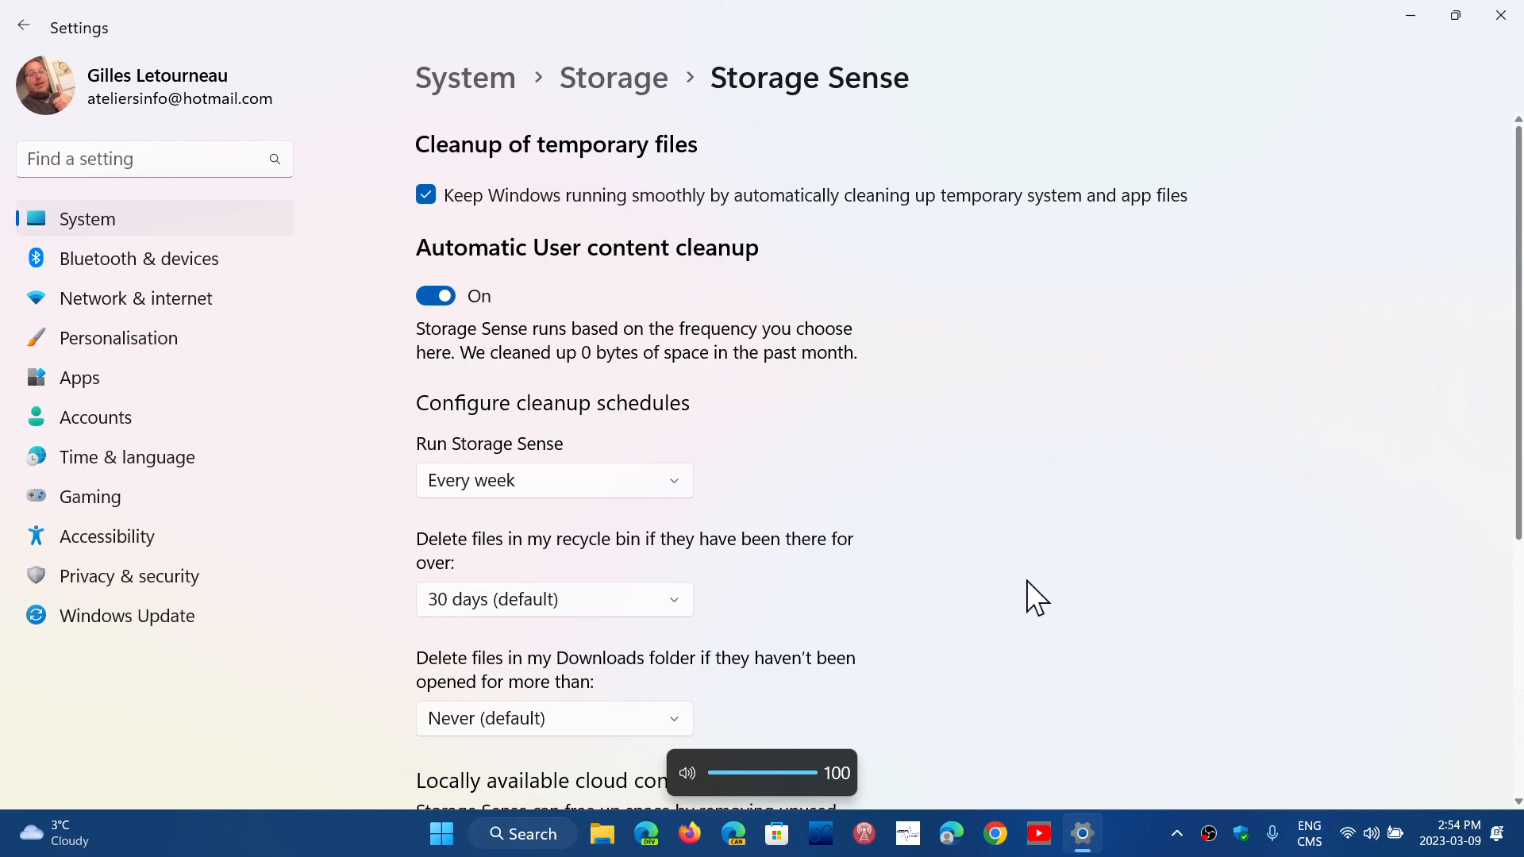
{"action": "scroll", "scroll_direction": "down", "scroll_amount": 3}
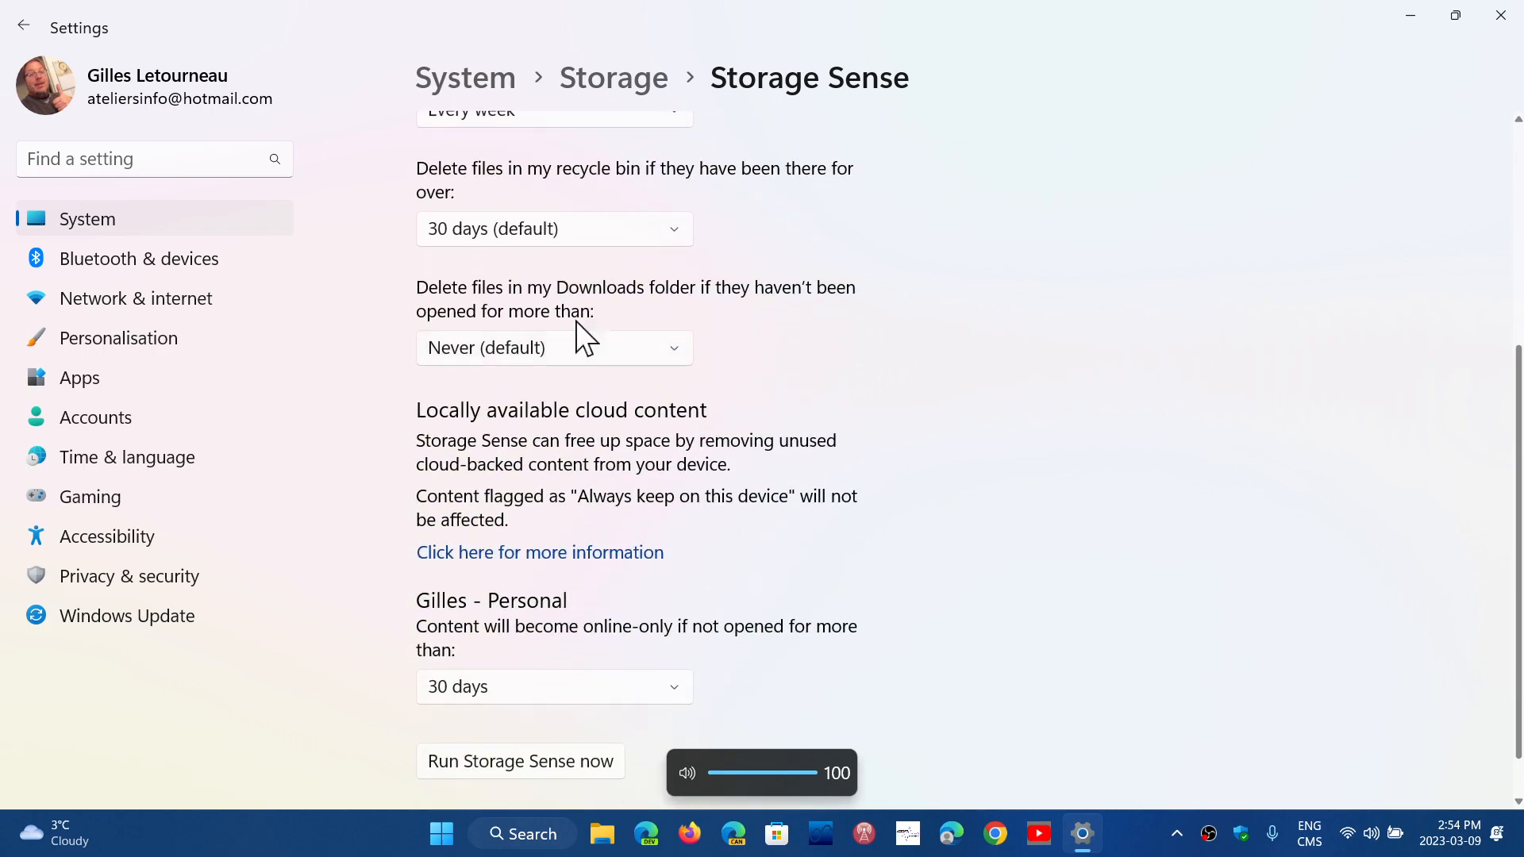